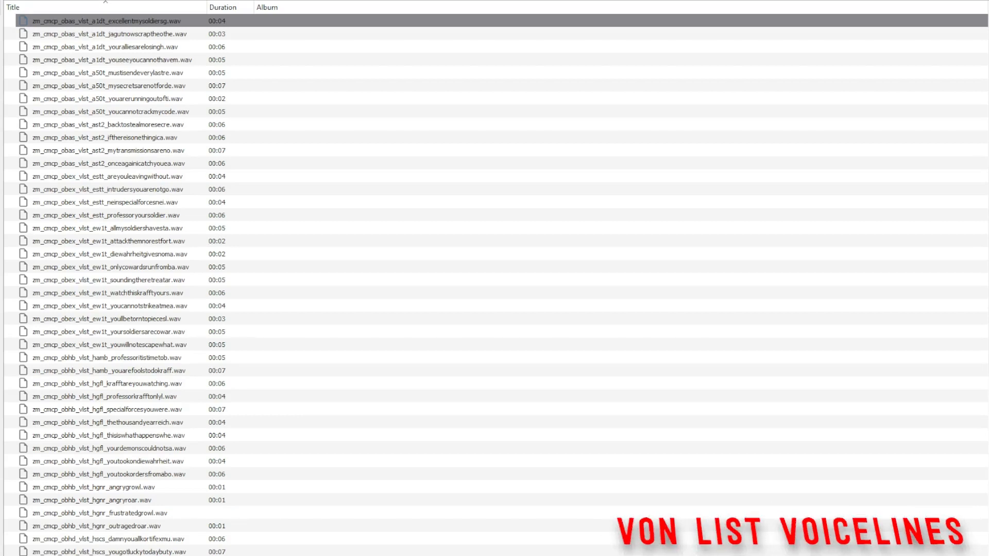
Step: Play the first six clips: Jagut now scrap, your allies are losing, you see you cannot, must I send, my secrets, you are running out
left_click(125, 33)
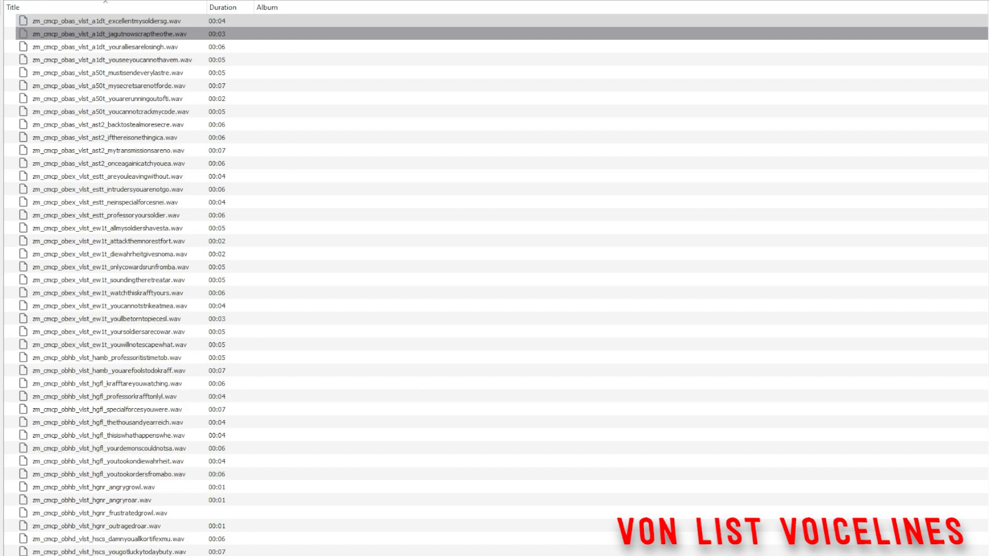
left_click(113, 46)
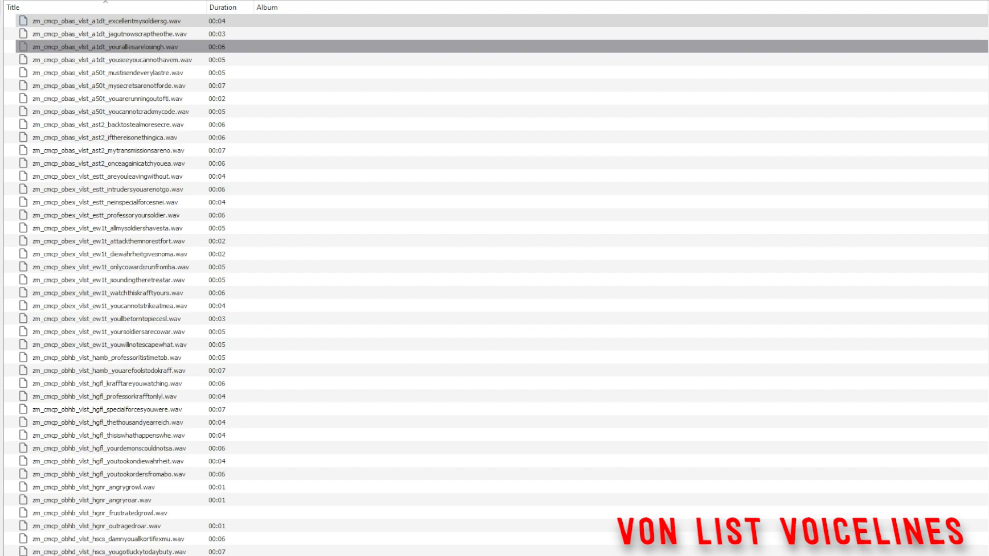
left_click(113, 60)
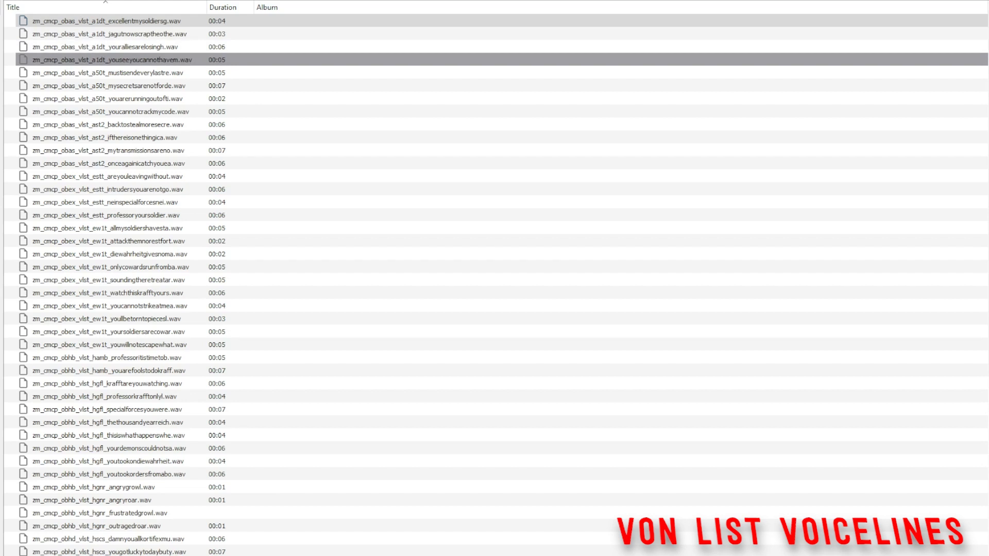
left_click(113, 73)
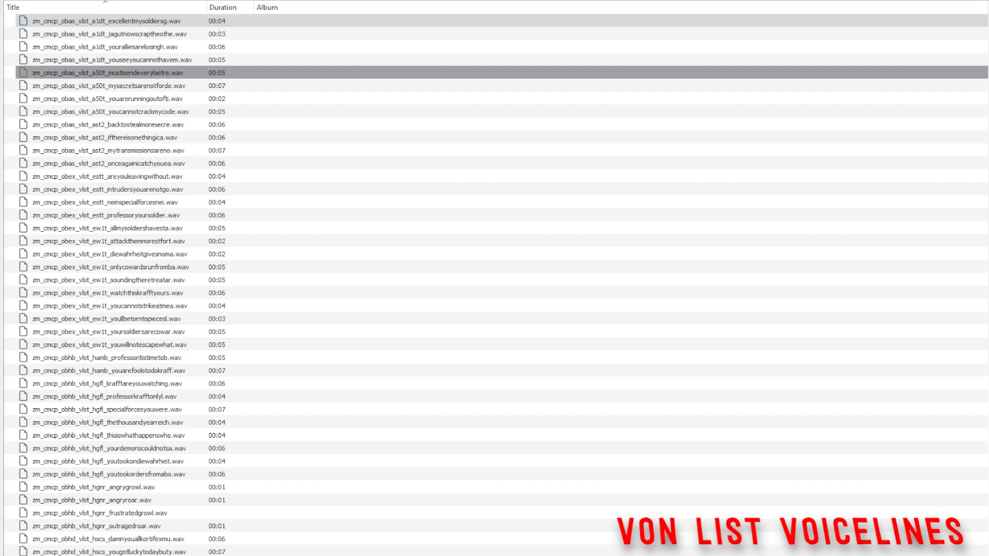
left_click(113, 86)
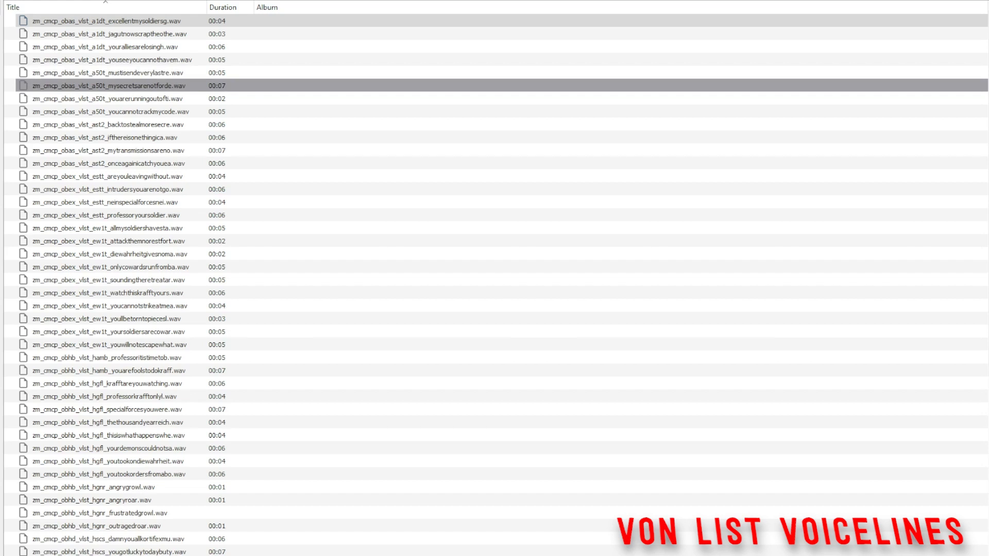
left_click(107, 99)
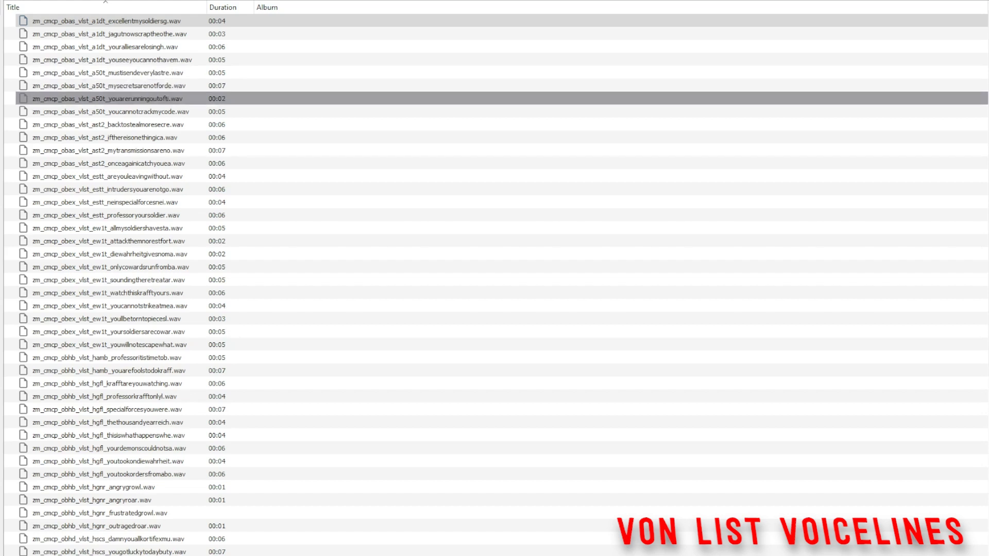
Step: Play the next six: cannot crack my code, back to steal, if there is one thing, my transmissions, once again, are you leaving without
left_click(126, 111)
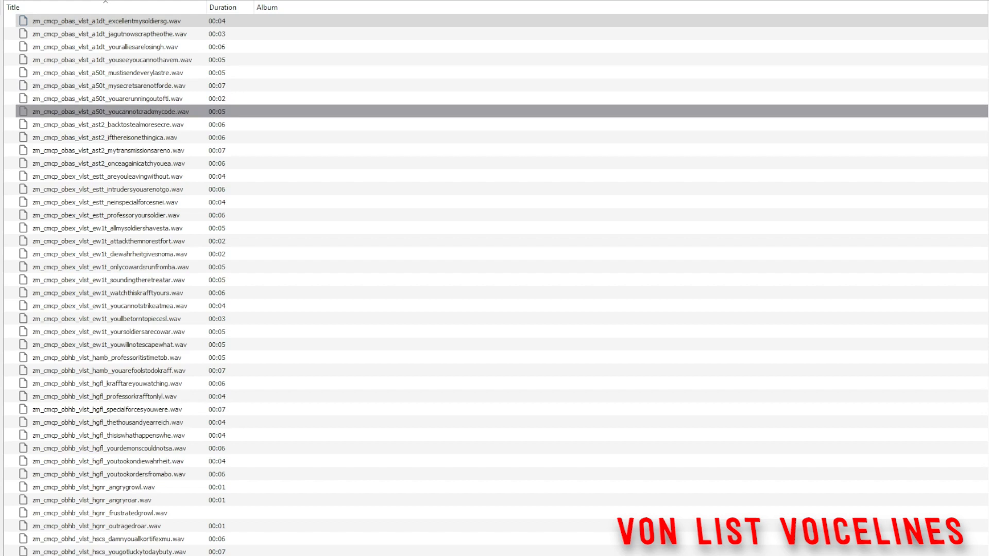
left_click(113, 125)
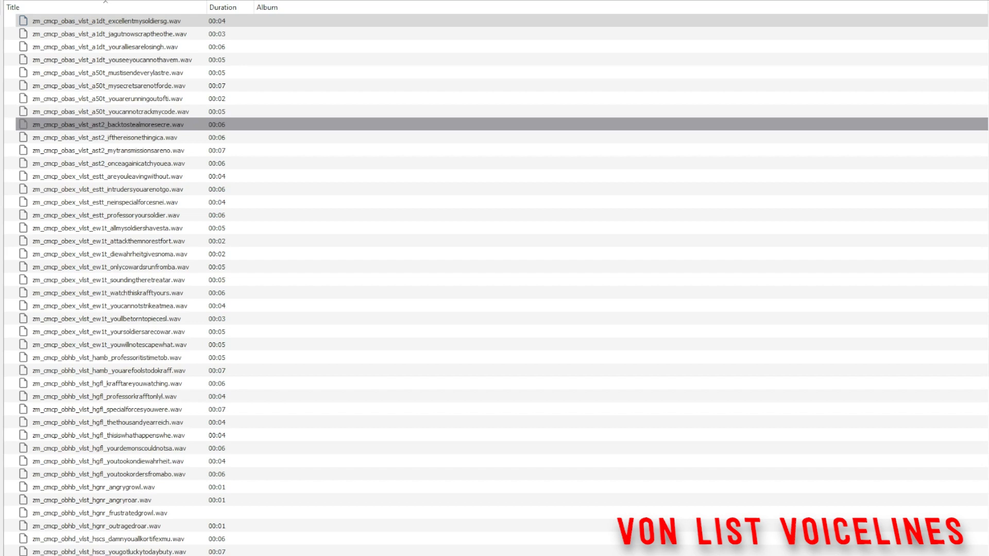
left_click(125, 137)
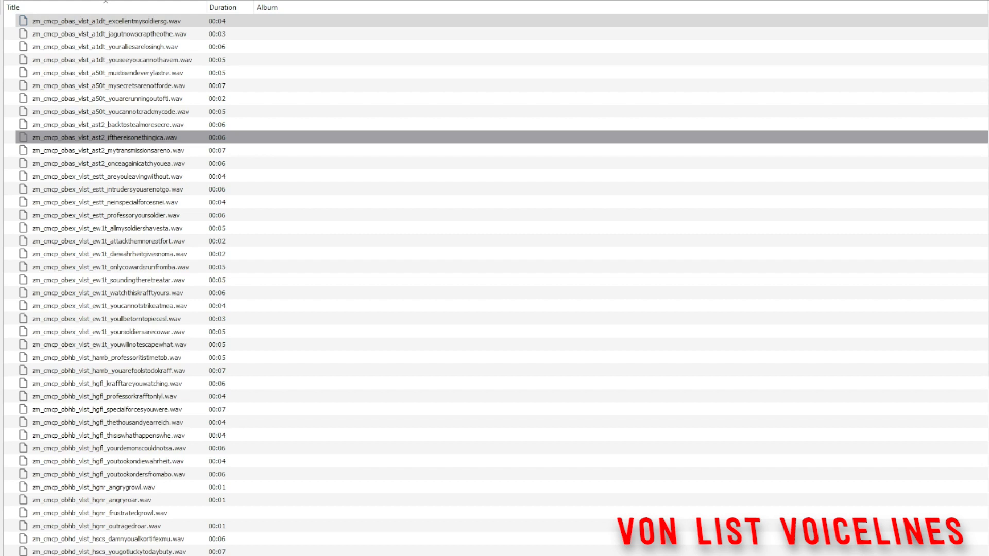
left_click(126, 151)
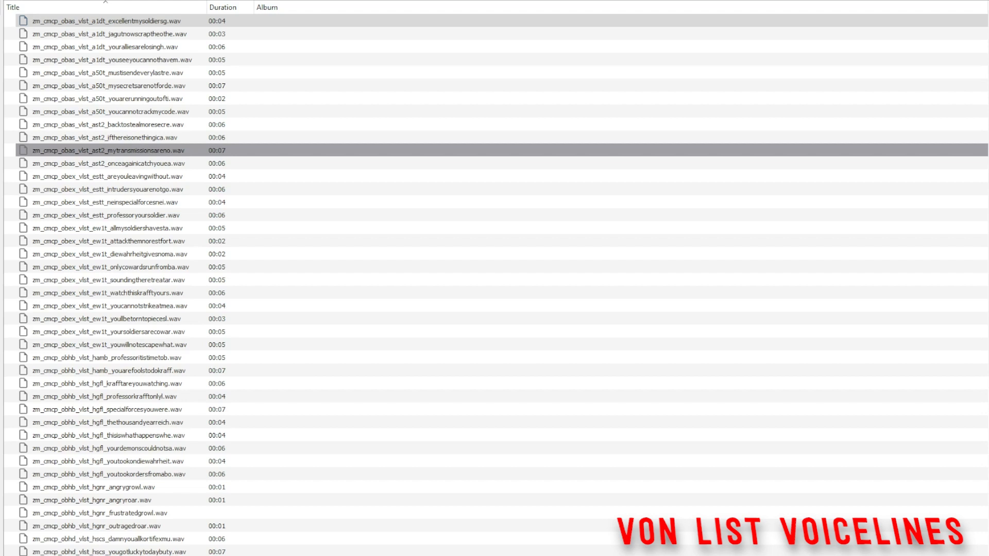
left_click(126, 164)
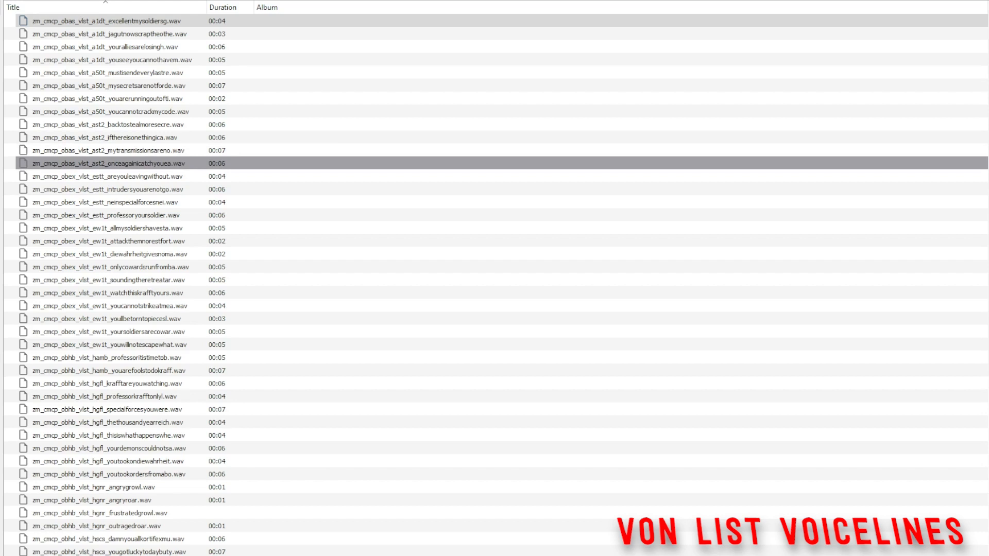
left_click(114, 176)
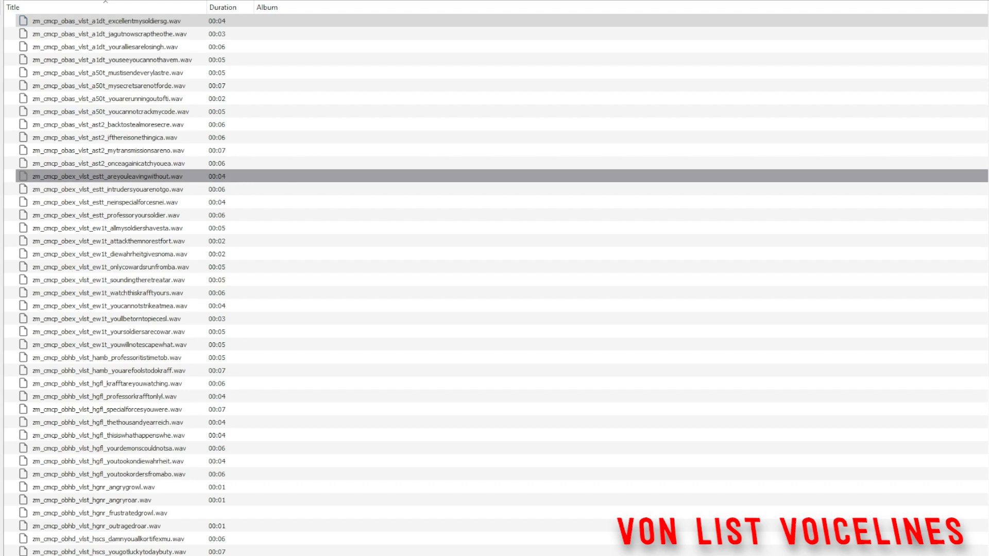
Step: Play intruders you are not, nein special forces, professor your soldier, all my soldiers, attack them, die Wahrheit
left_click(113, 189)
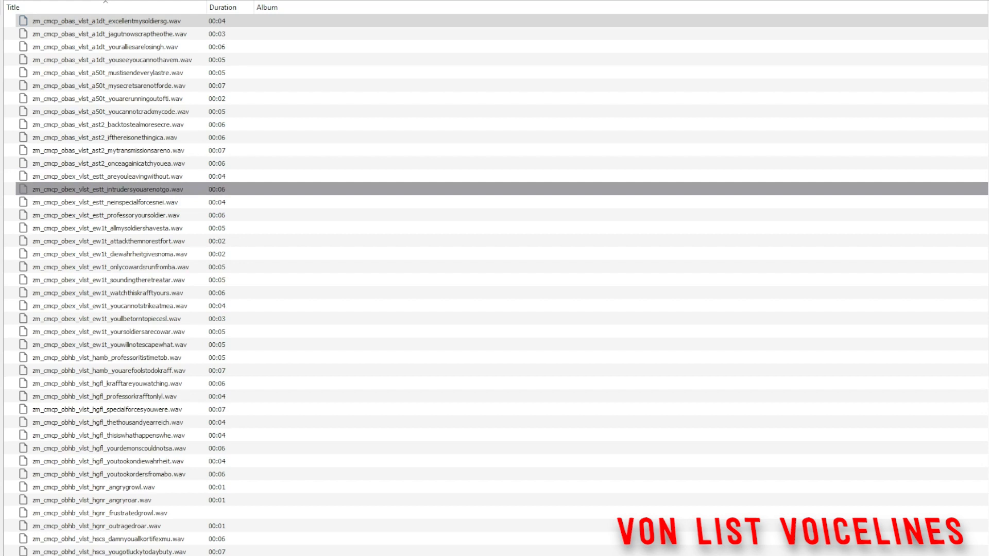
left_click(125, 202)
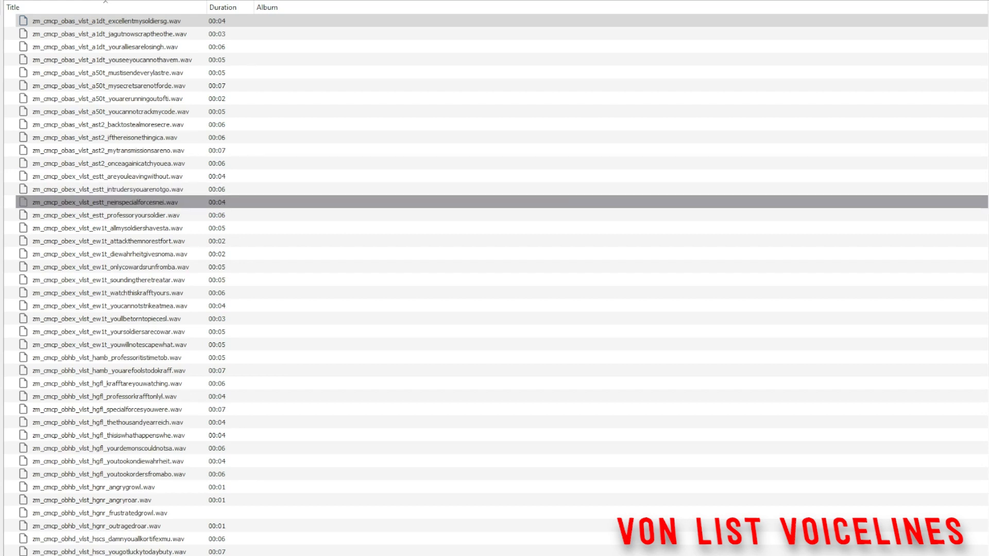
left_click(107, 214)
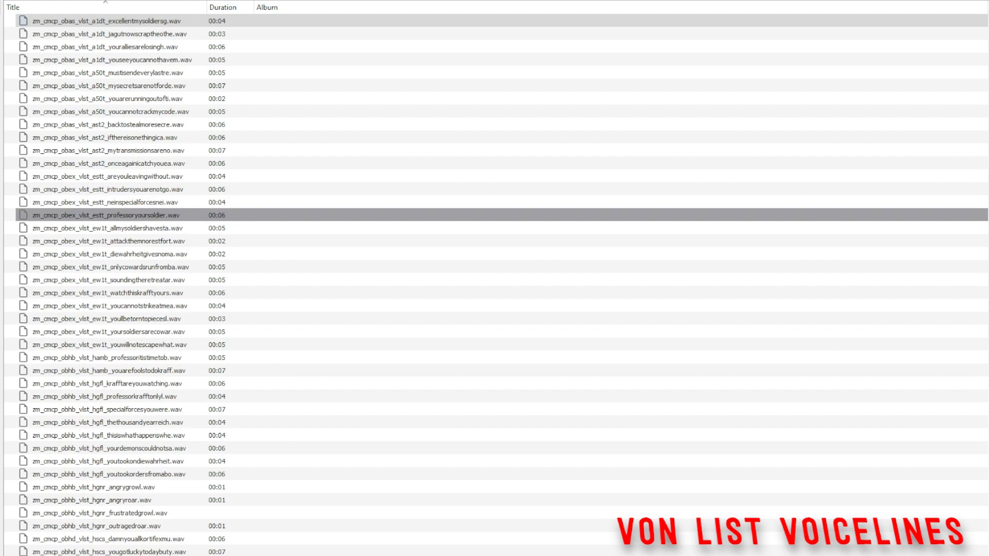
left_click(101, 228)
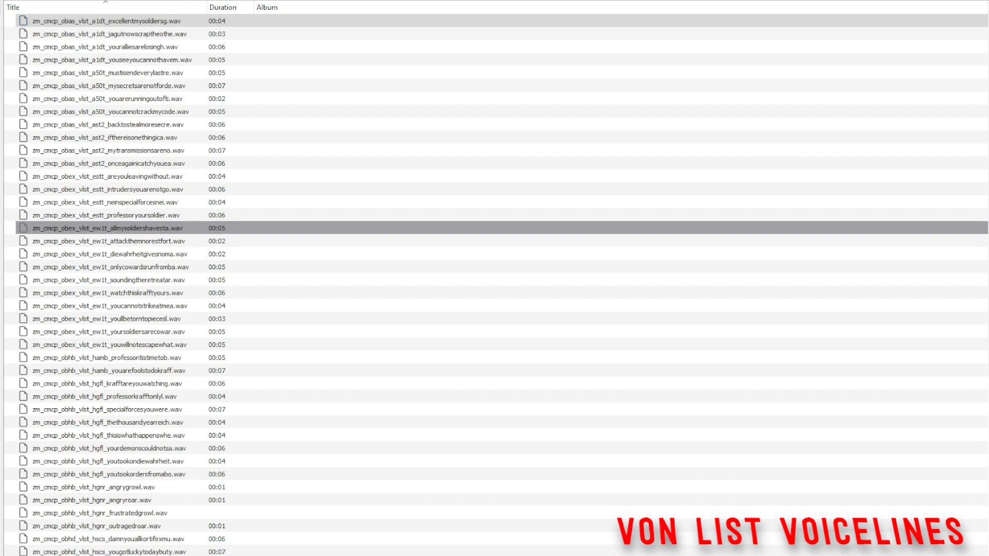
left_click(113, 240)
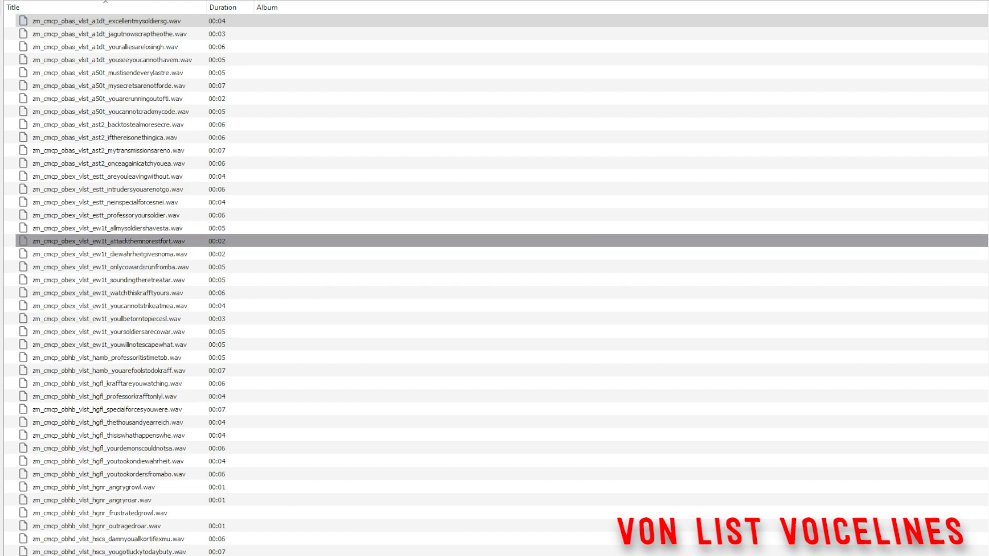
left_click(107, 254)
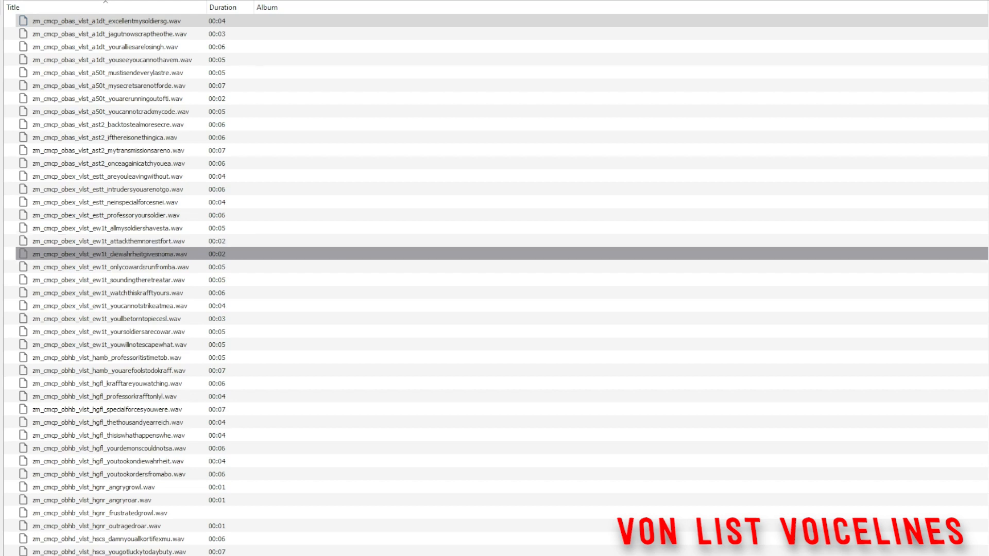
Step: Play only cowards run, sounding the retreat, torn to pieces, soldiers are cowards, will not escape, professor it is time
left_click(113, 266)
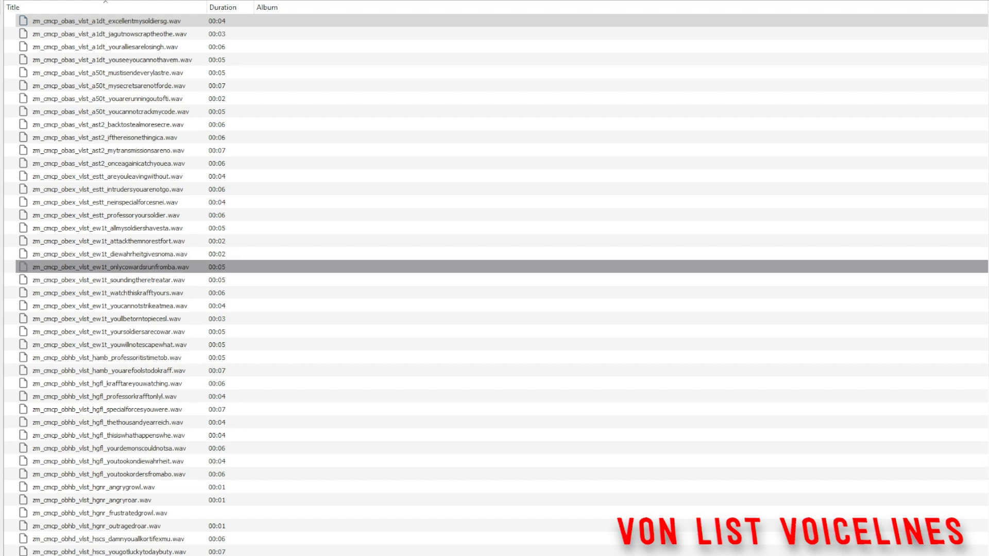
left_click(126, 279)
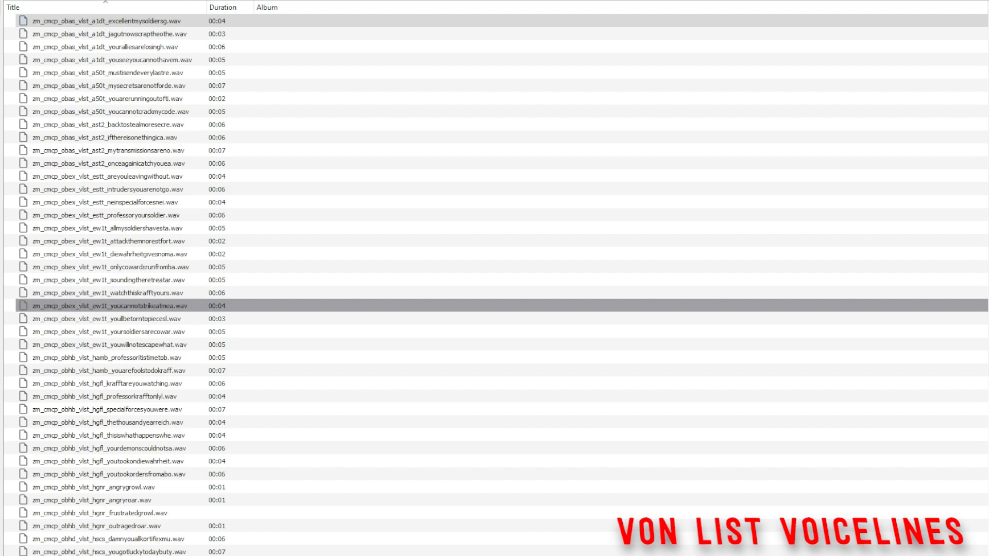
left_click(113, 318)
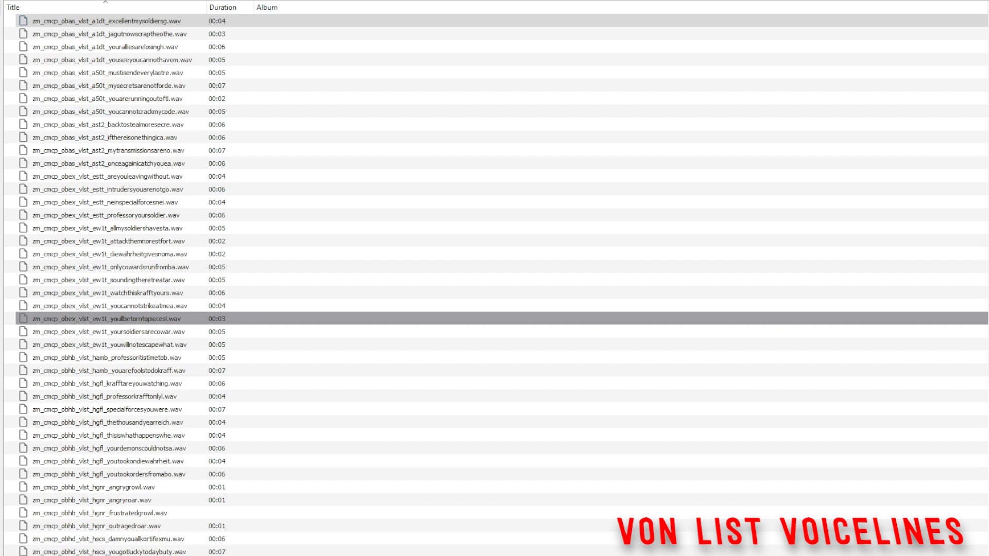
left_click(125, 332)
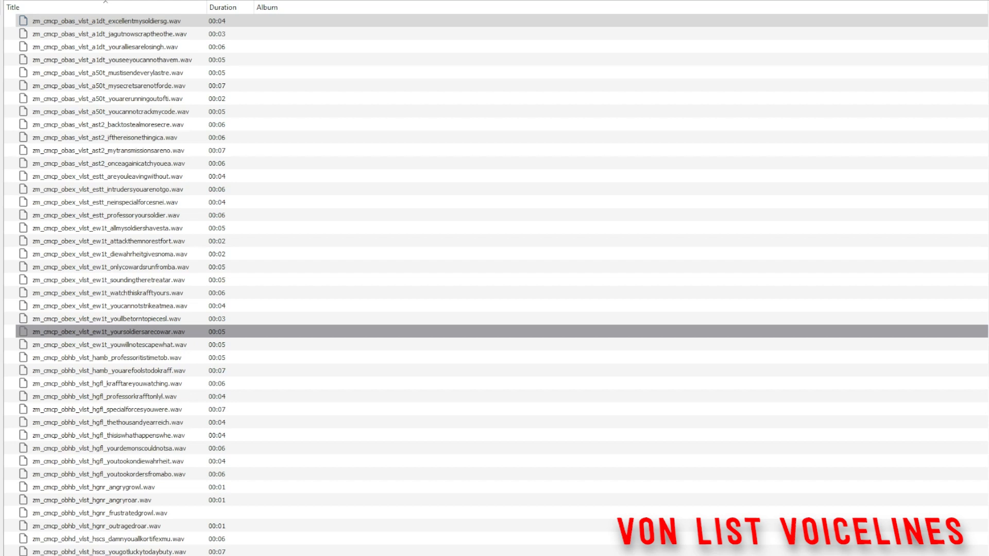
left_click(126, 344)
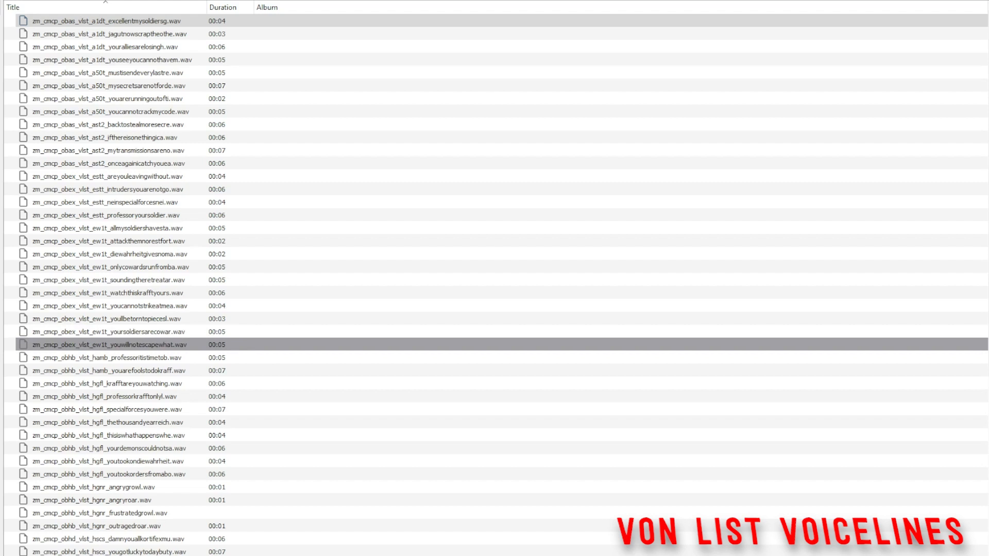
left_click(113, 357)
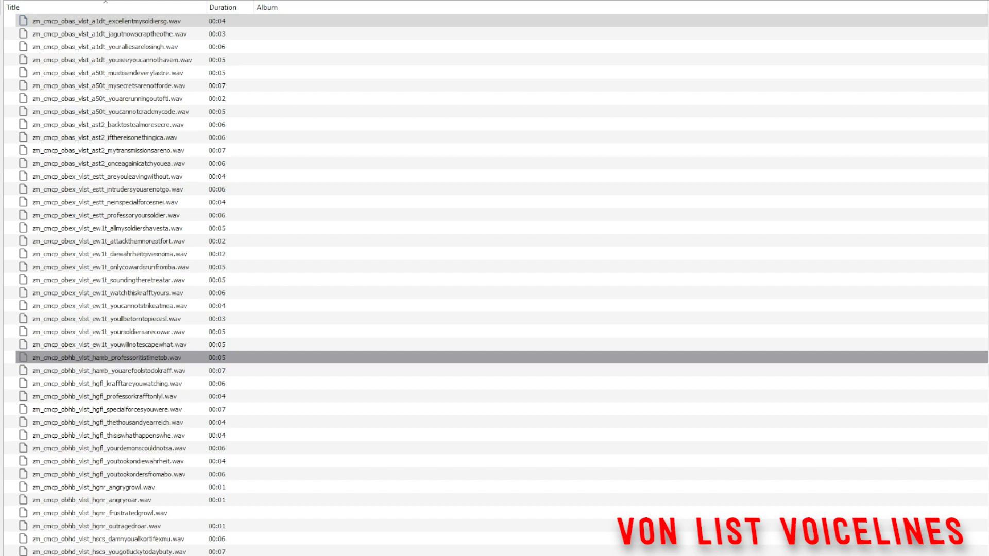
Step: Play you are fools, Krafft are you watching, Professor Krafft only, special forces you were, thousand year reich and the next clip
left_click(126, 370)
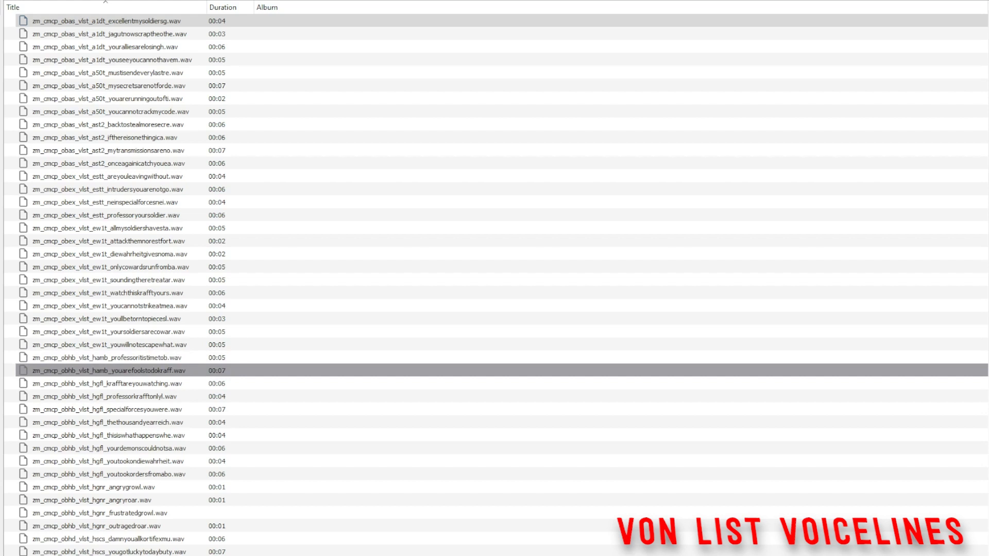
left_click(126, 383)
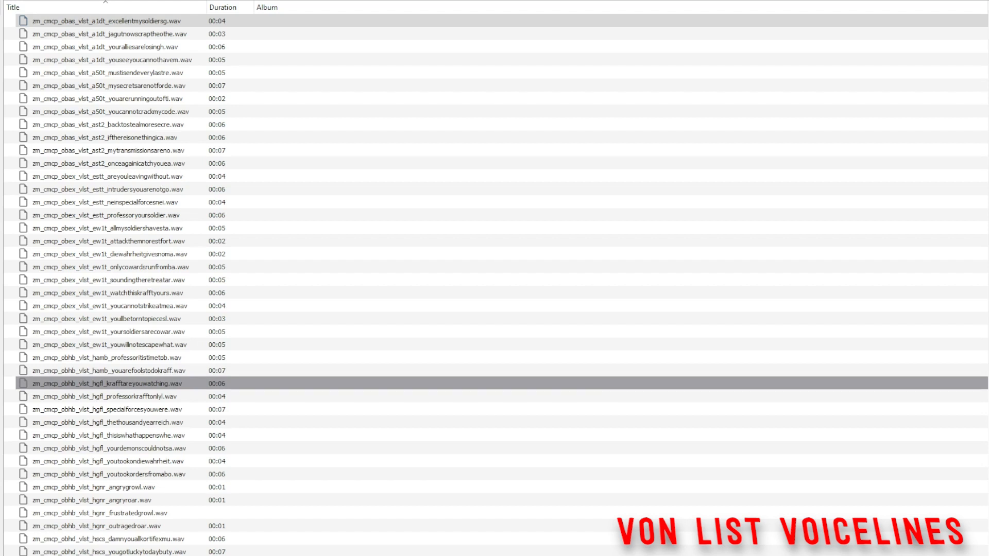
left_click(125, 395)
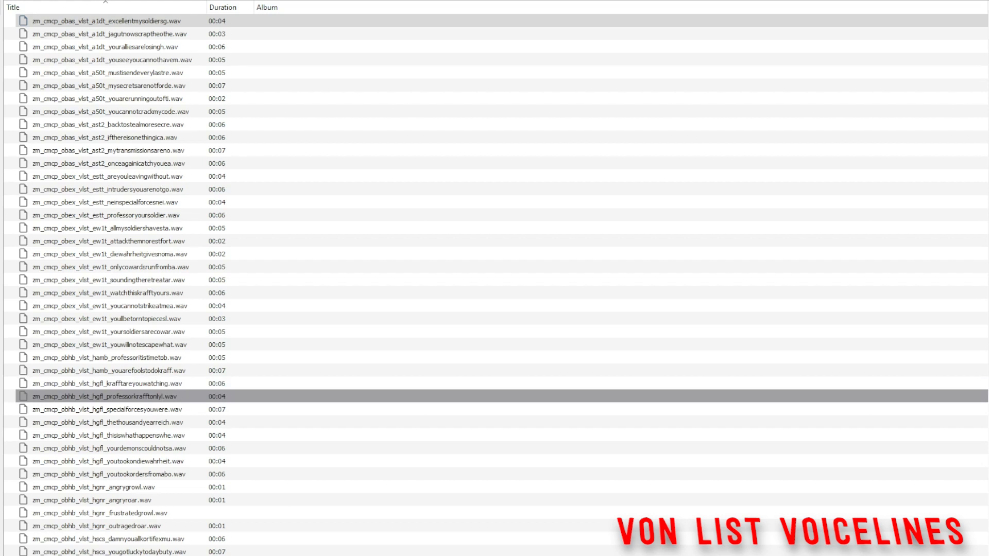
left_click(113, 408)
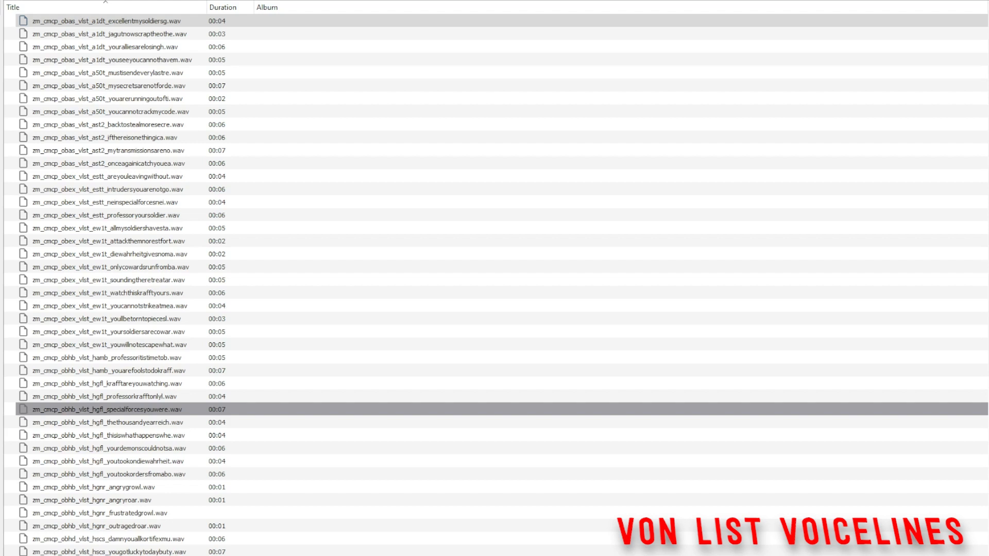
left_click(126, 423)
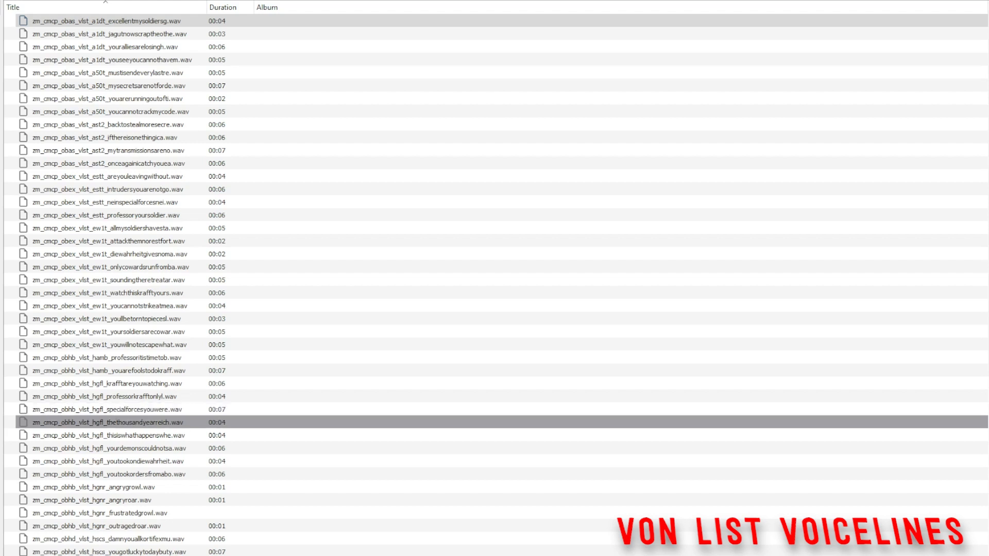
left_click(113, 435)
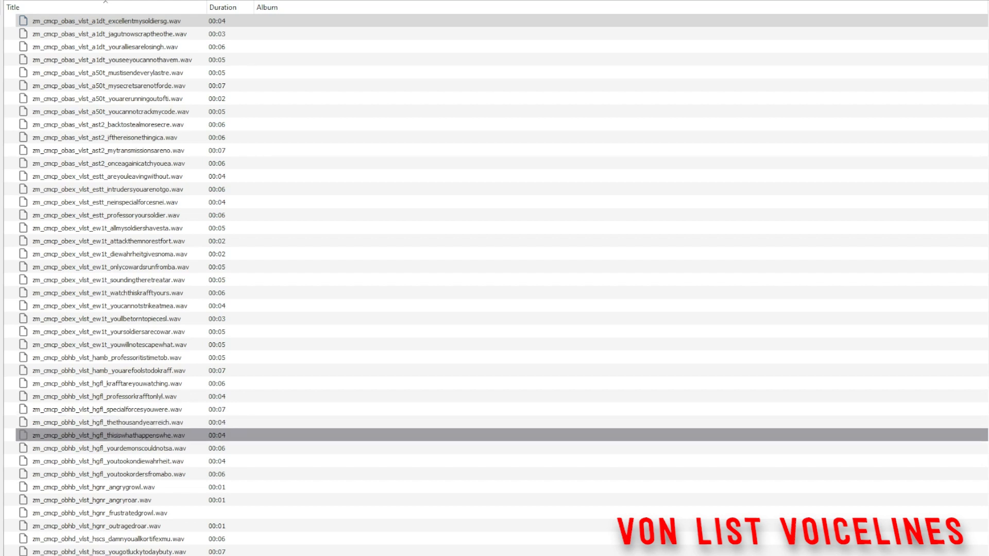
Step: Play your demons could not, you took on die Wahrheit, you took orders, the hgnr angry roar, then the first hscs clip
left_click(125, 448)
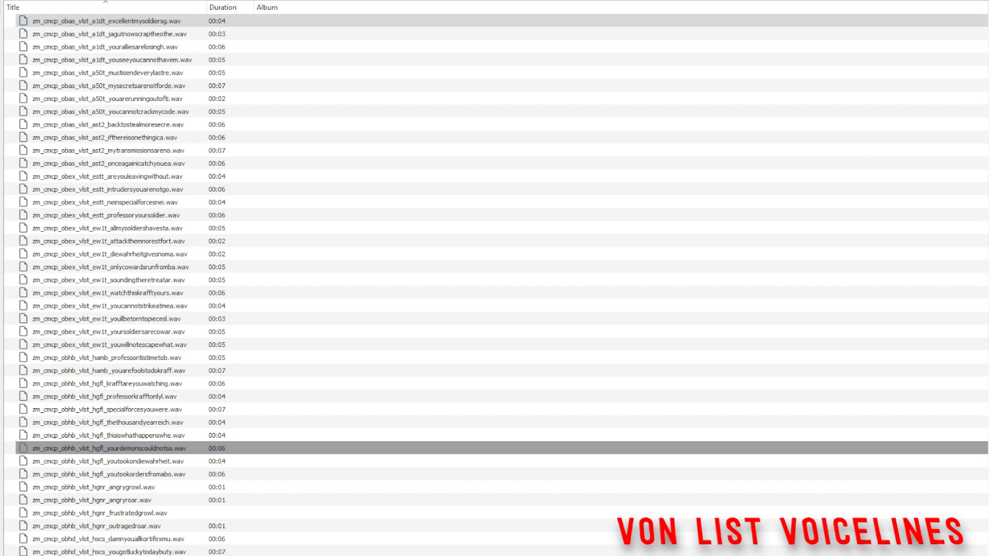
left_click(108, 461)
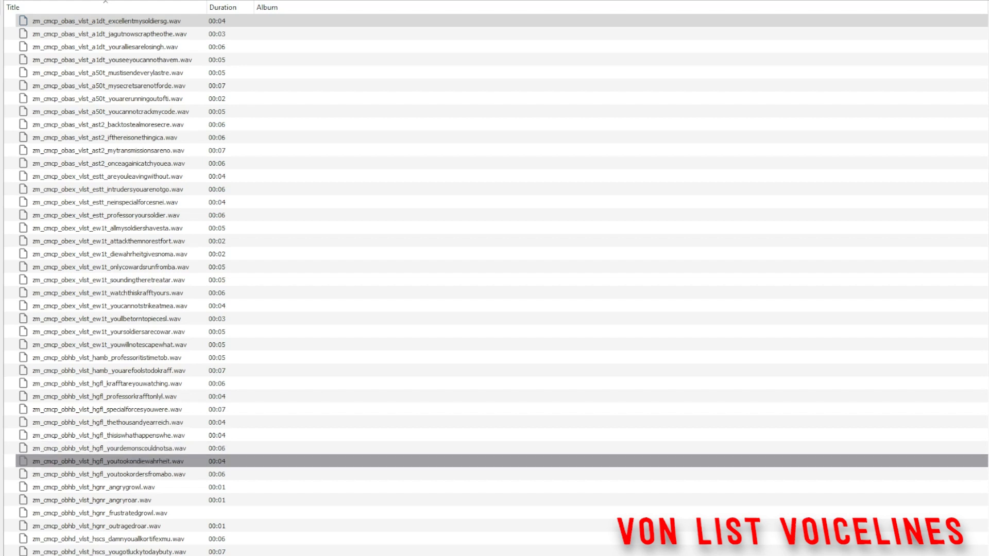
left_click(107, 474)
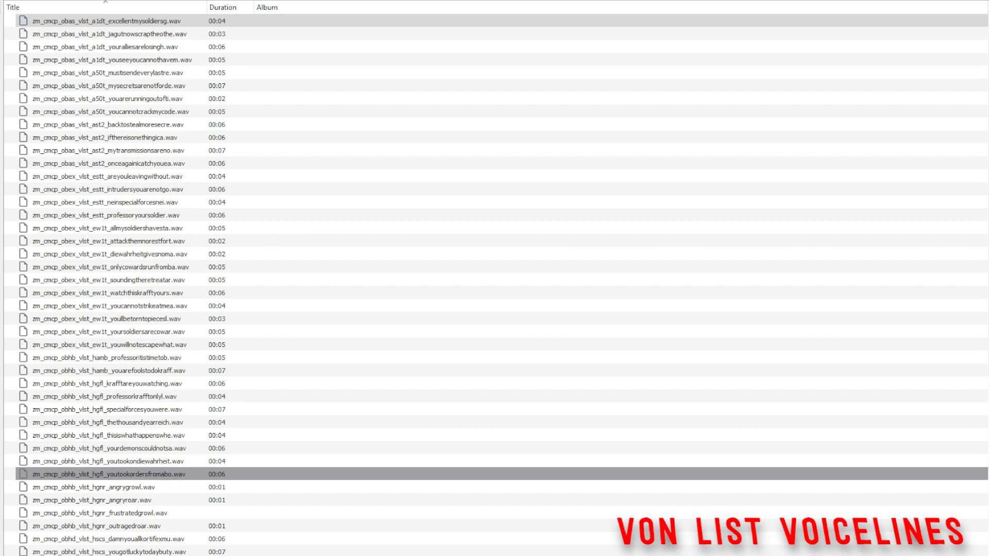
left_click(113, 499)
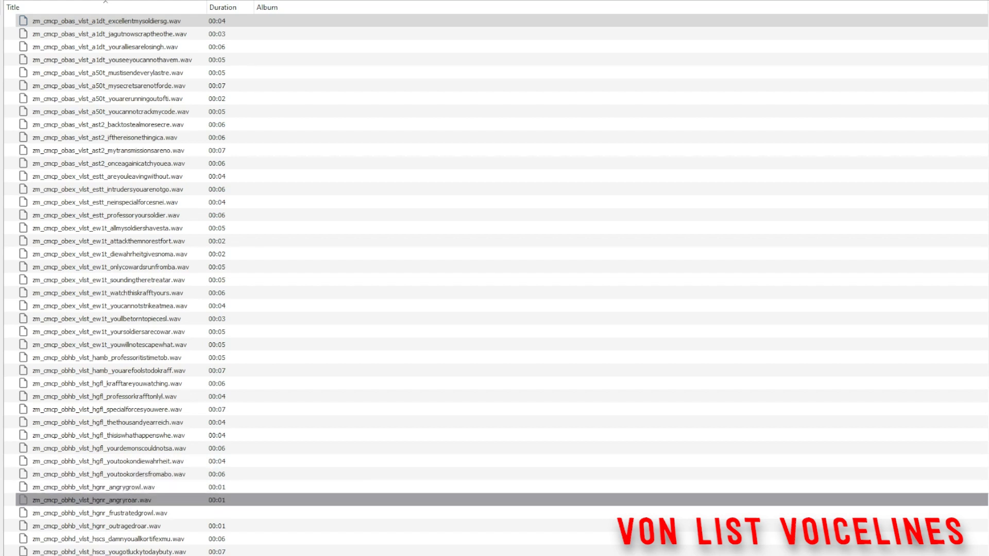
left_click(95, 513)
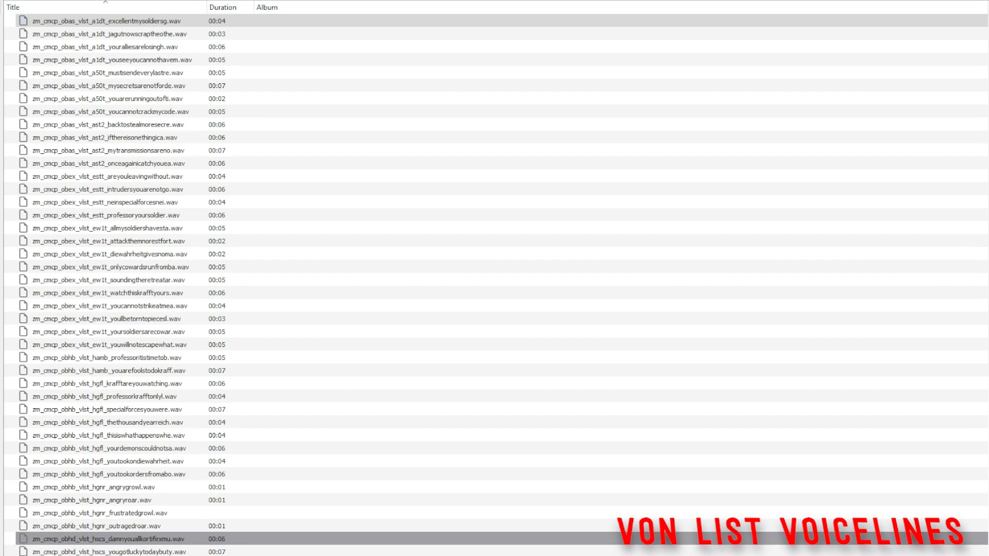
Step: Scroll down the details list through the hscs and hst2 voiceline rows
scroll("down", 3)
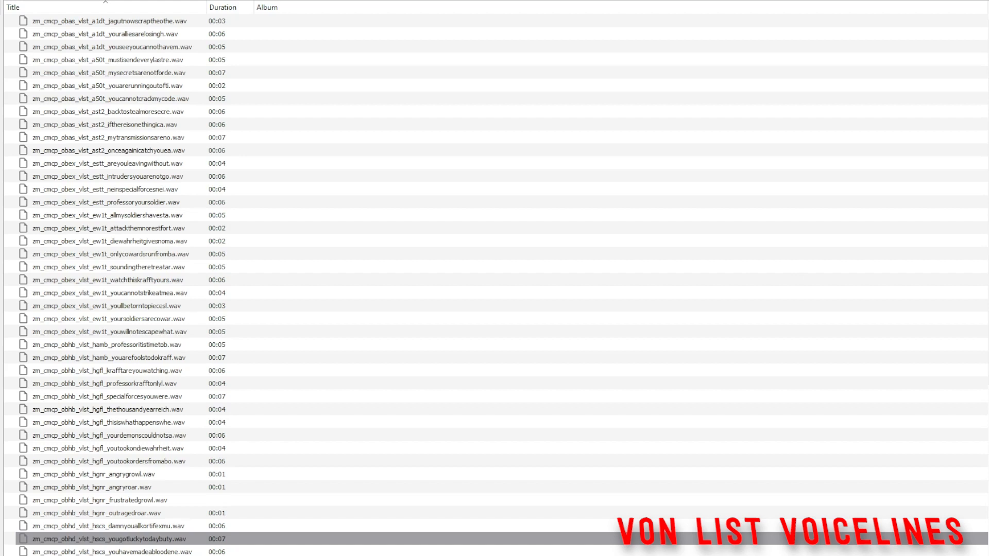
scroll("down", 3)
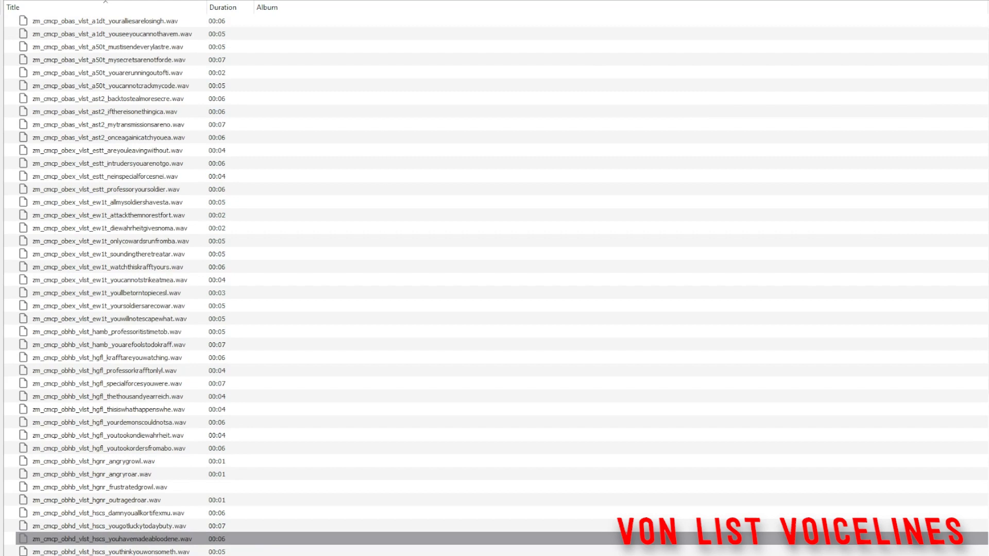
scroll("down", 3)
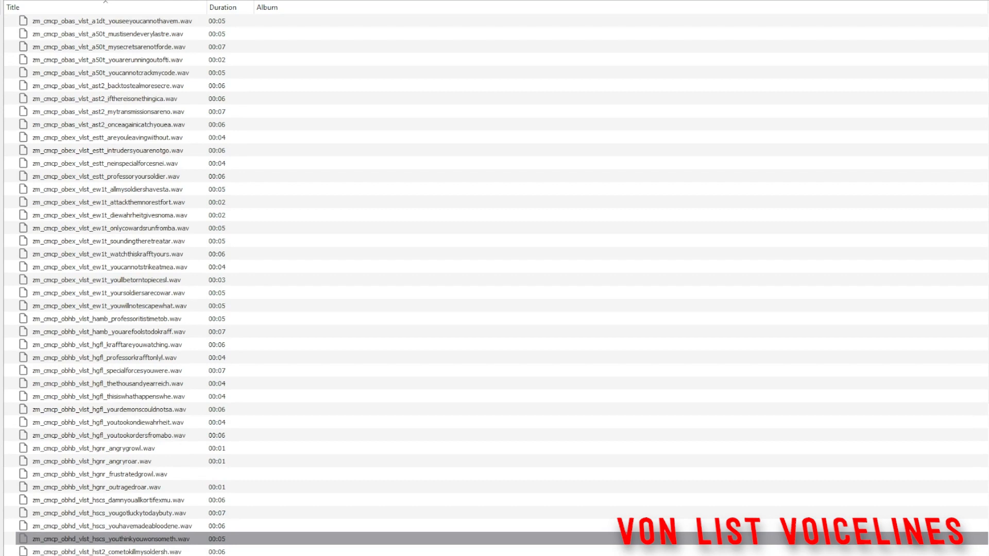
scroll("down", 3)
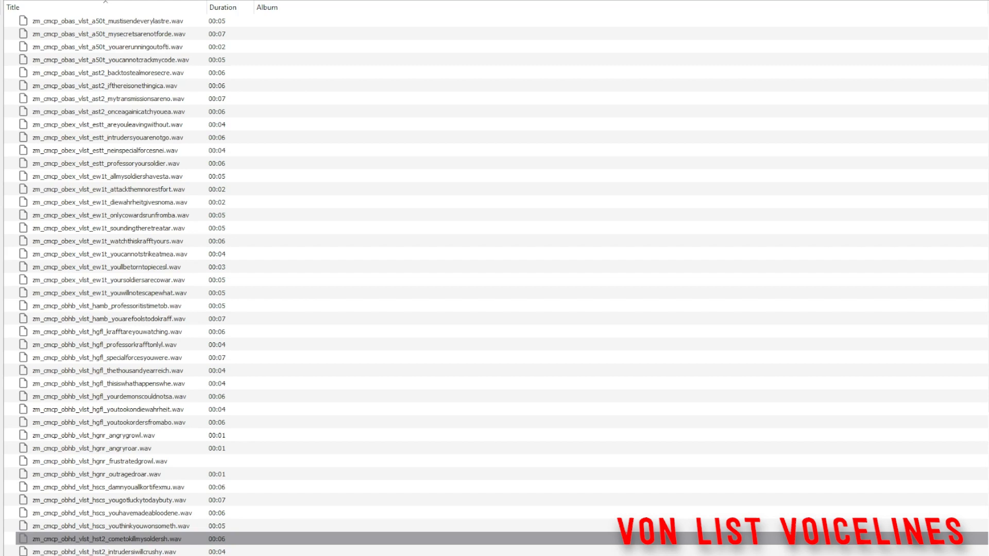
scroll("down", 3)
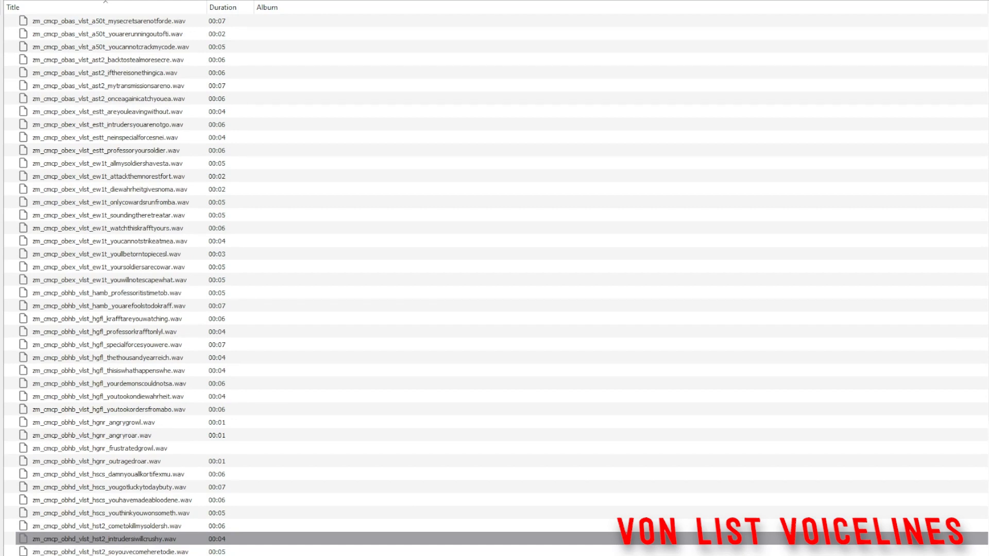
scroll("down", 3)
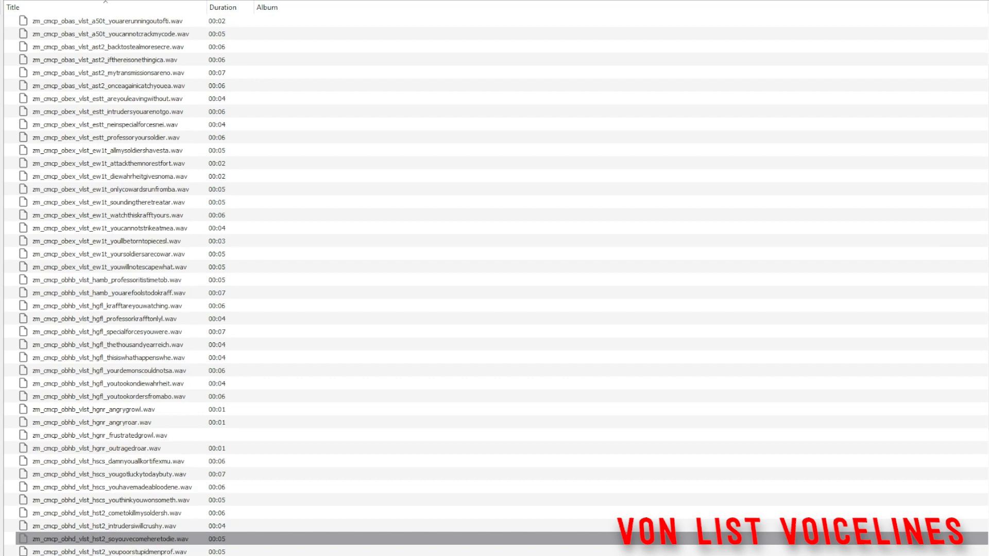
scroll("down", 3)
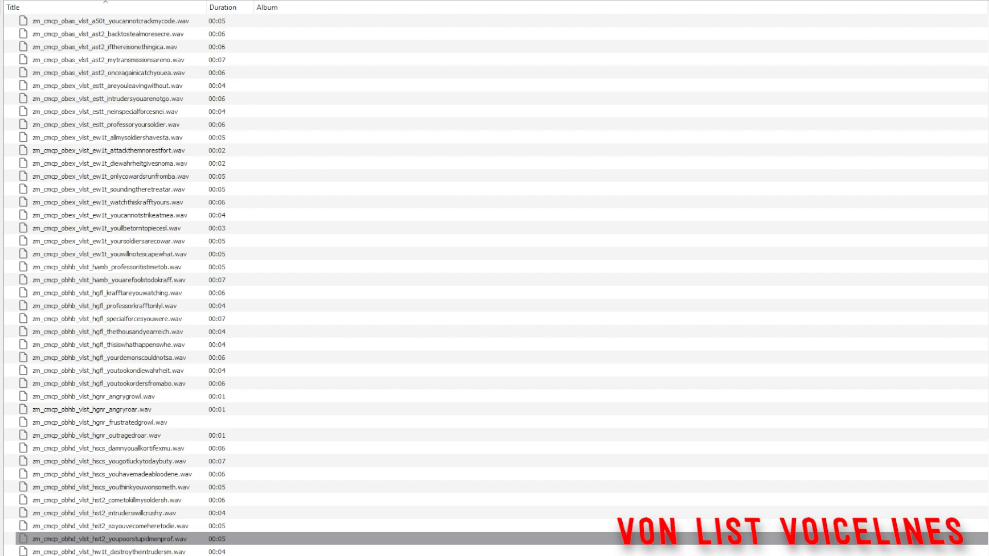
scroll("down", 3)
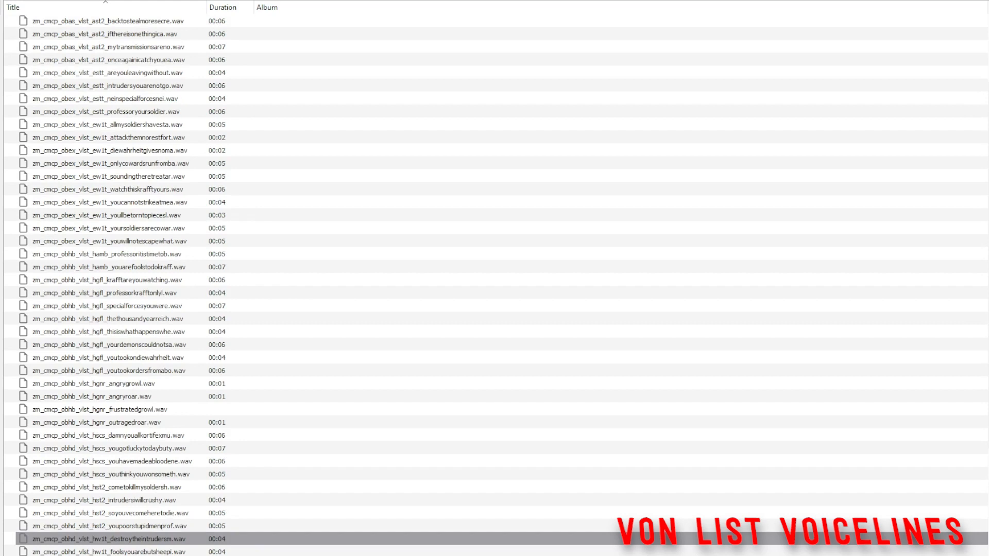
scroll("down", 3)
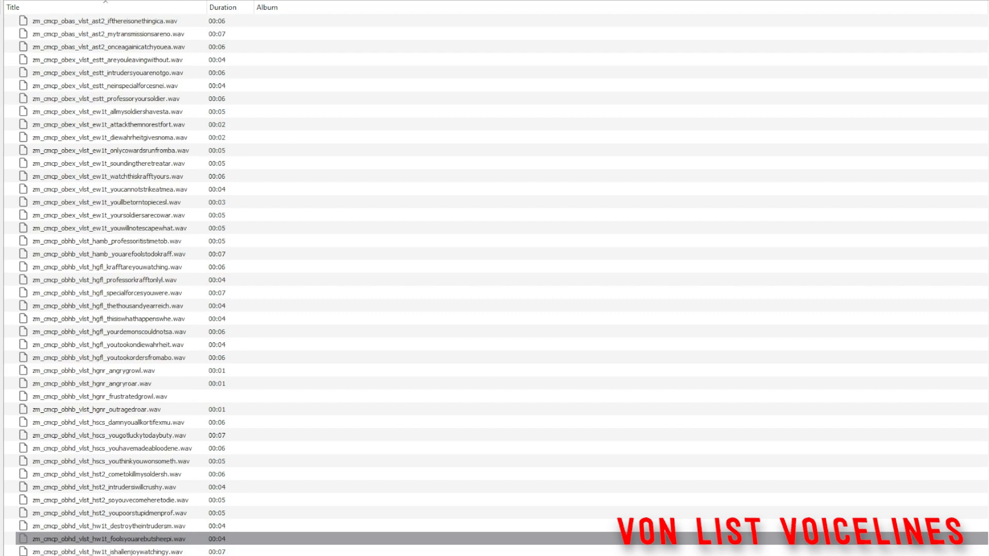
Step: Continue scrolling down past the hw1t and obsc clips to the start of the dwal batch
scroll("down", 3)
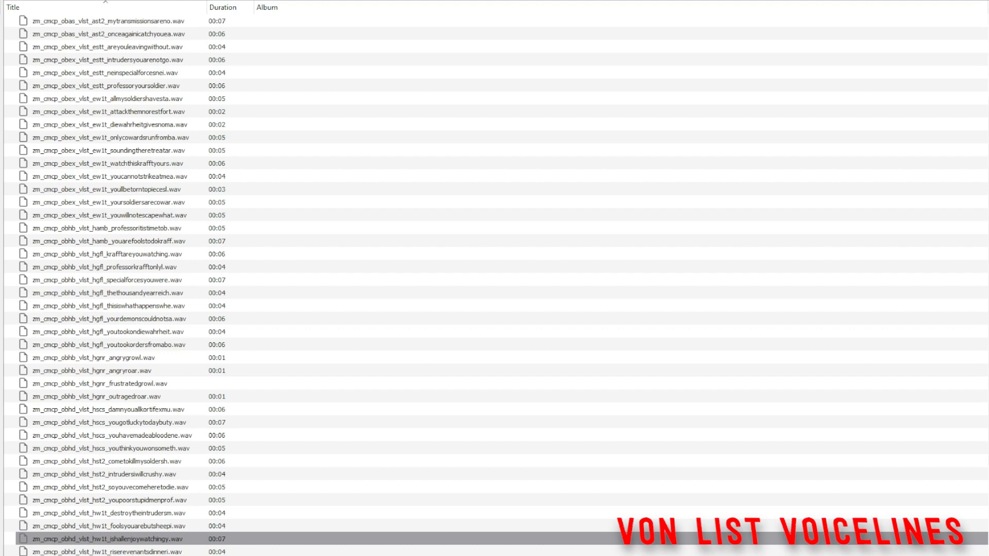
scroll("down", 3)
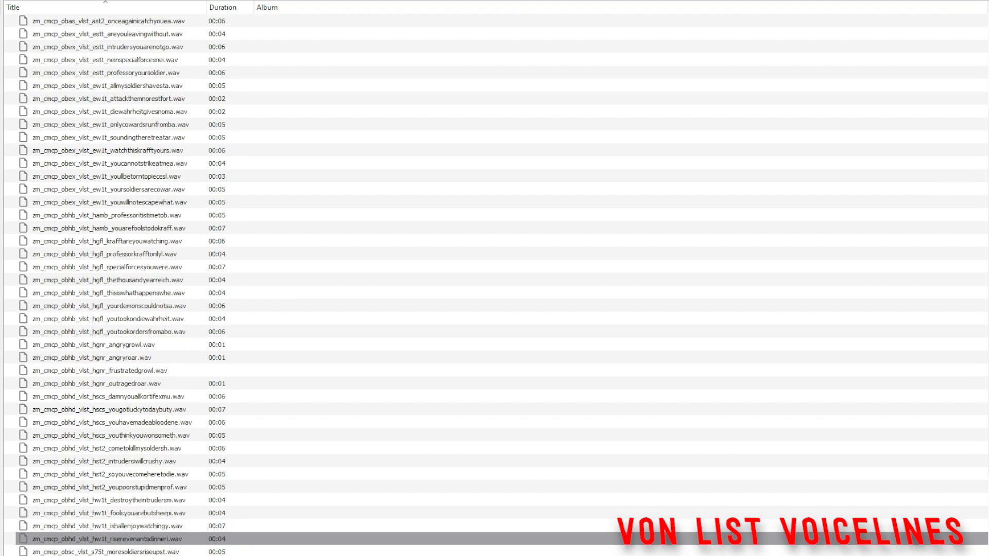
scroll("down", 3)
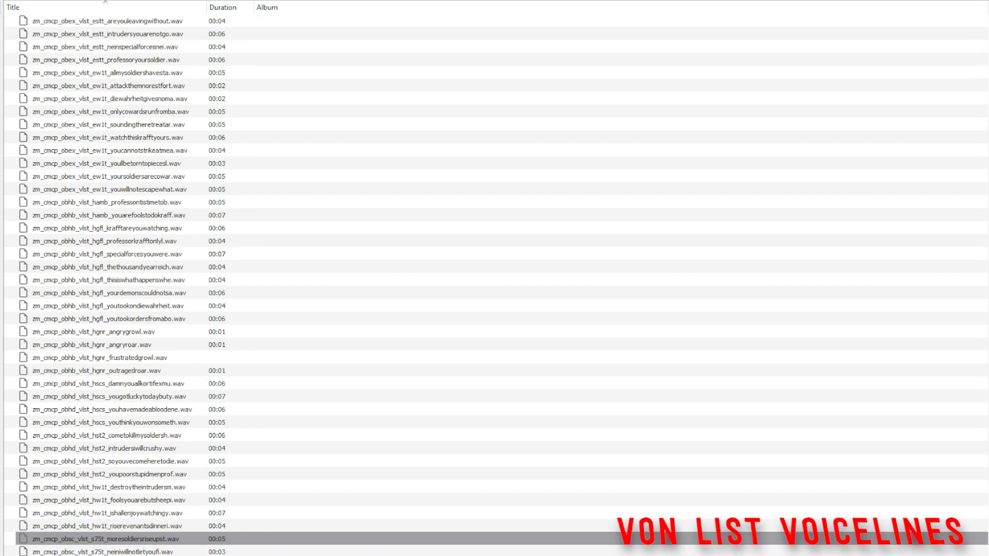
scroll("down", 3)
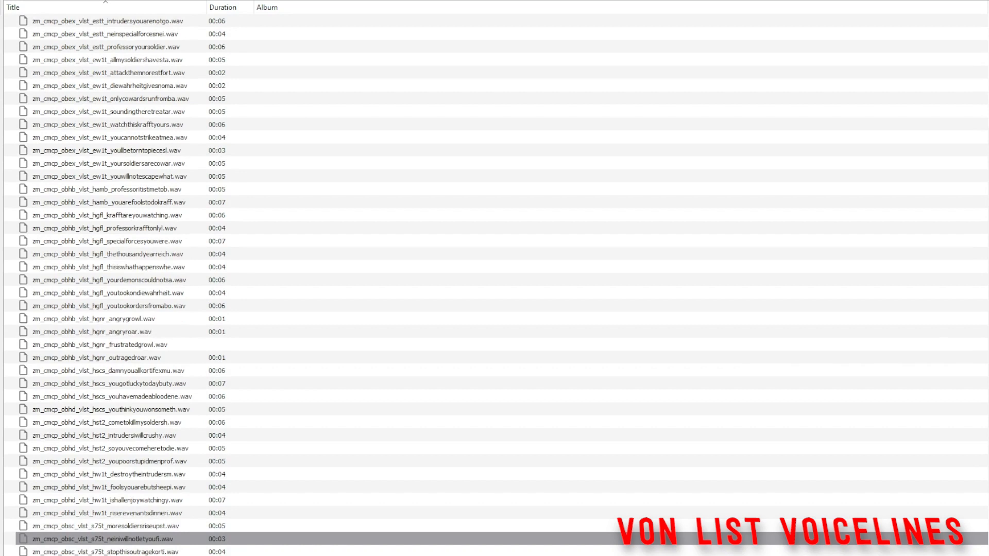
scroll("down", 3)
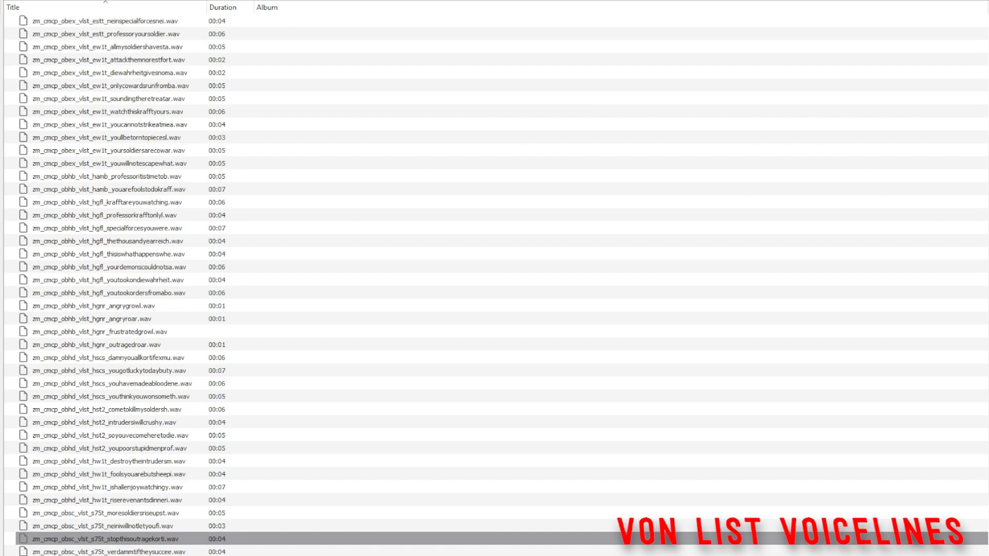
scroll("down", 3)
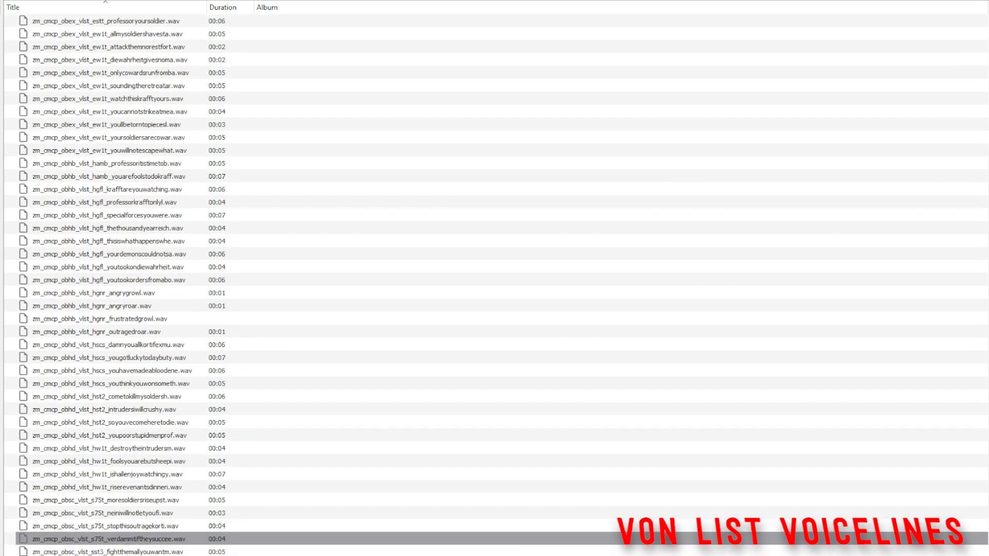
scroll("down", 3)
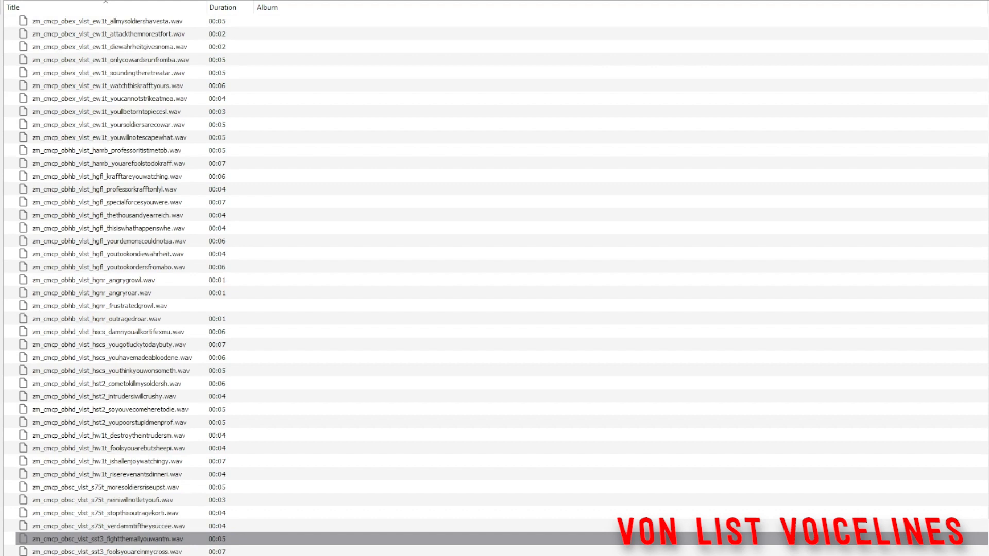
scroll("down", 3)
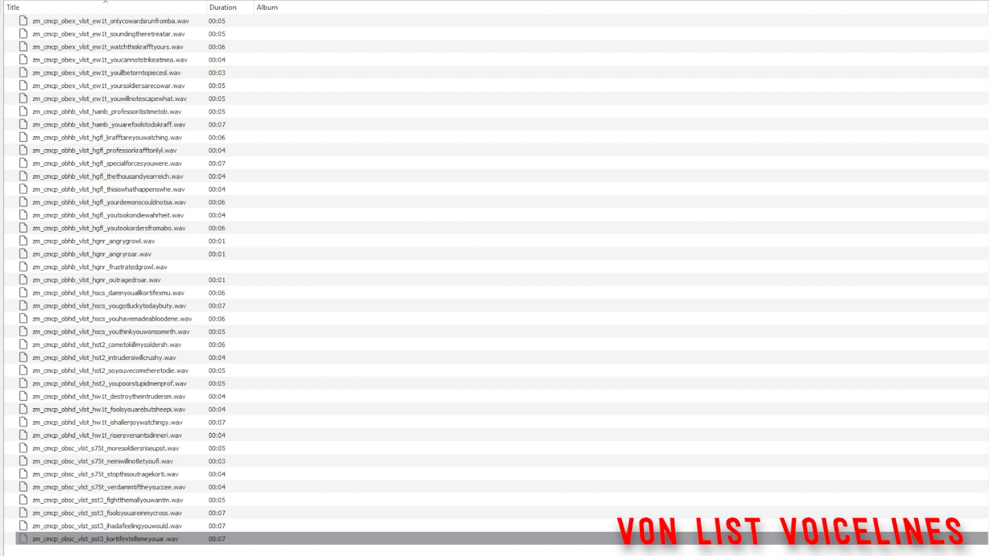
scroll("down", 3)
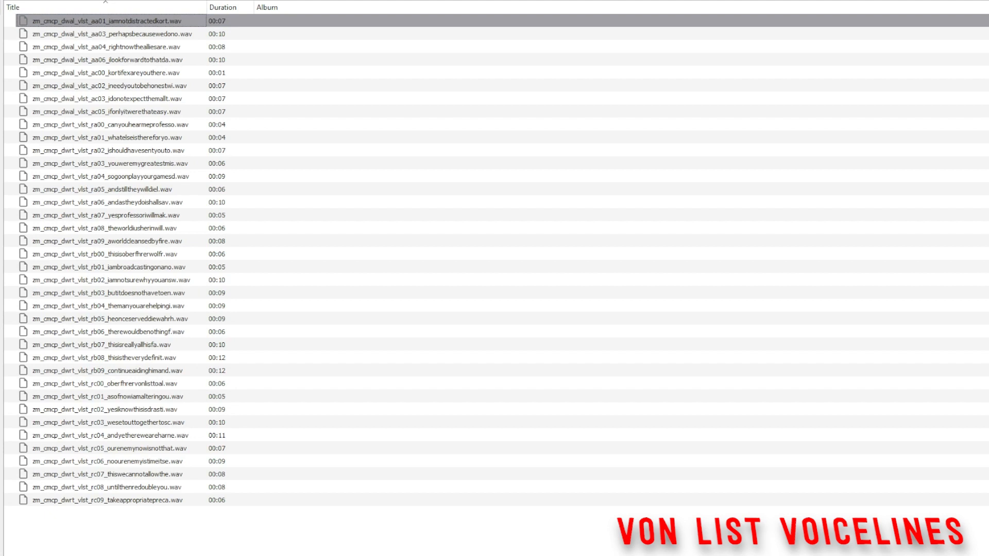
Step: Play the remaining dwal clips, including I look forward to that day and Kortifex are you there
left_click(113, 33)
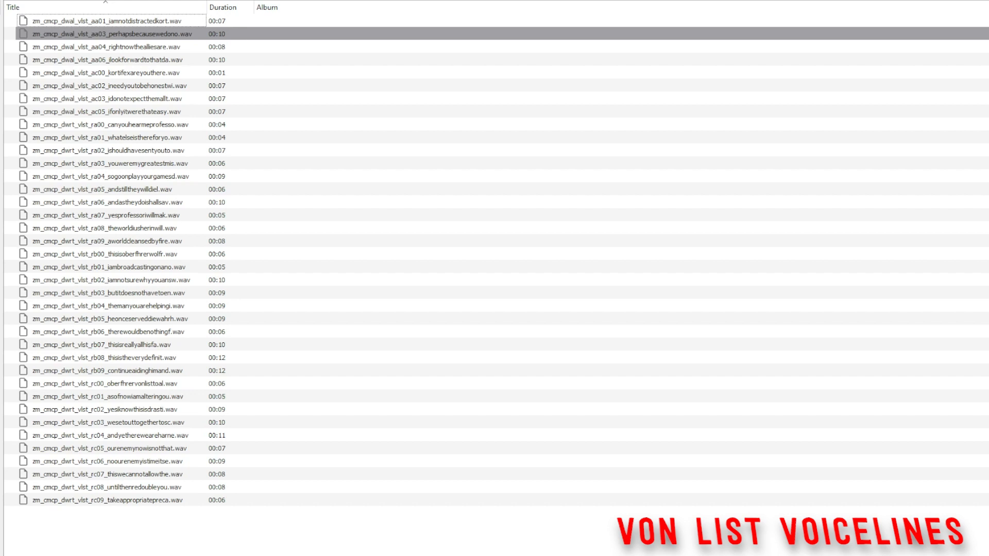
left_click(126, 46)
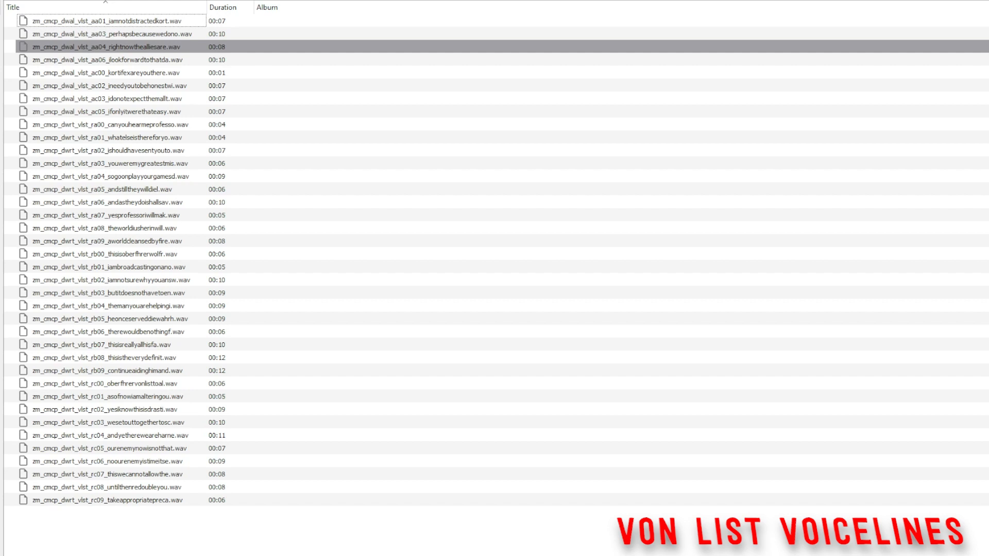
left_click(107, 60)
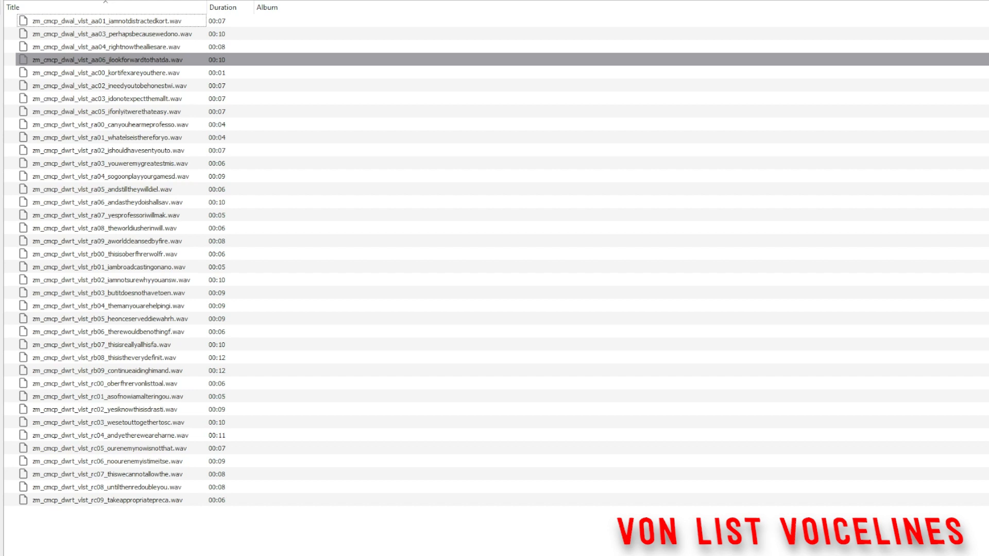
left_click(126, 72)
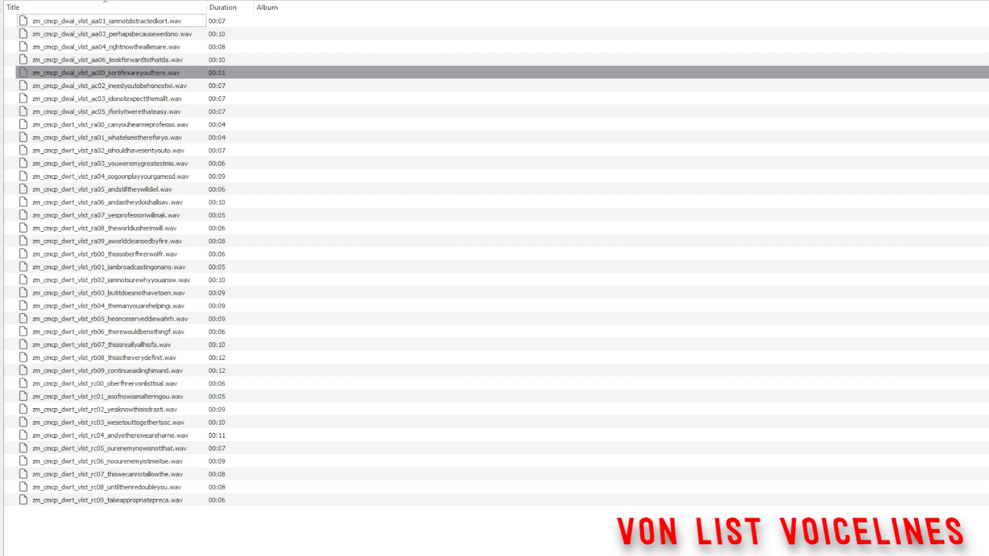
Step: Play the ac02 voiceline, then the ac03 voiceline
left_click(107, 86)
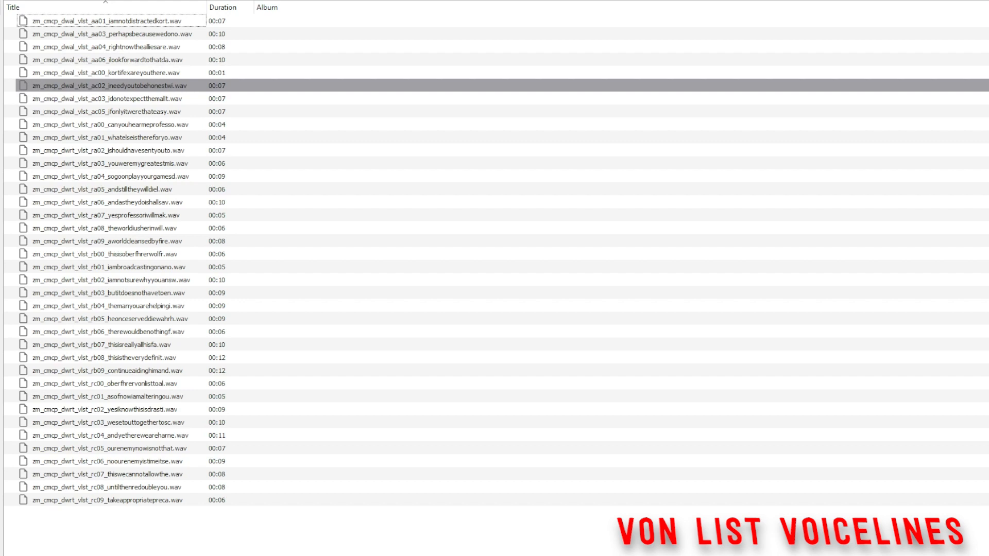
left_click(114, 99)
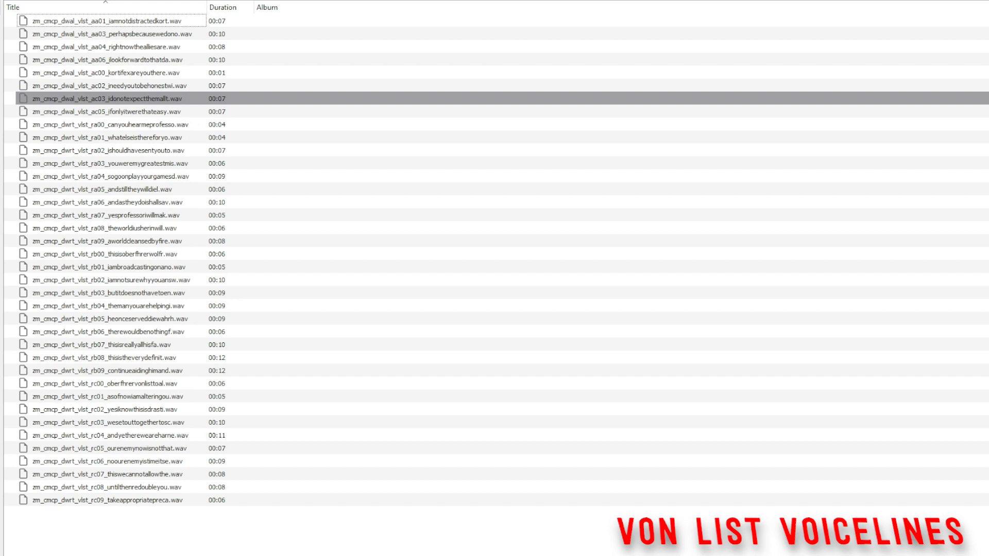
left_click(125, 112)
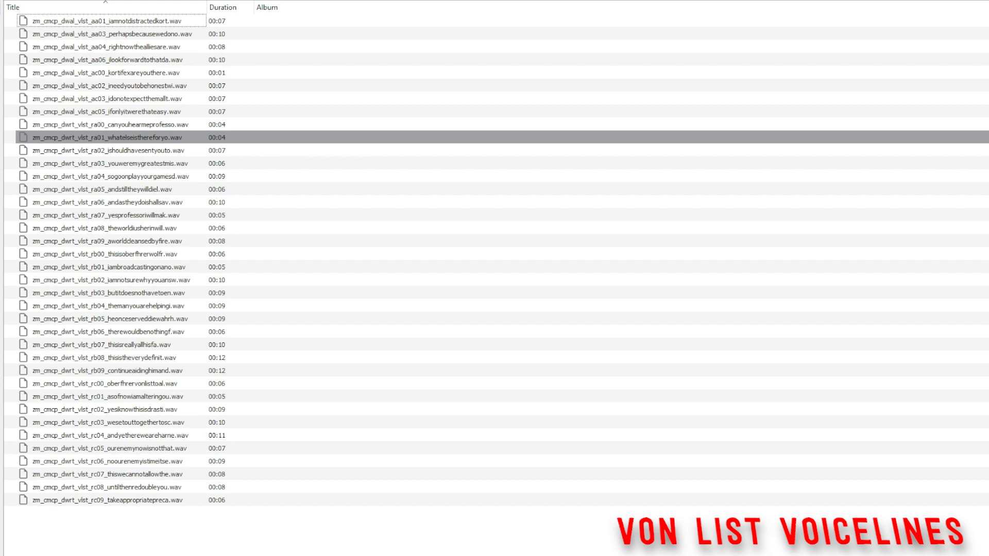
Step: Play the ra01, ra02, ra03 and ra04 voicelines in turn
left_click(125, 151)
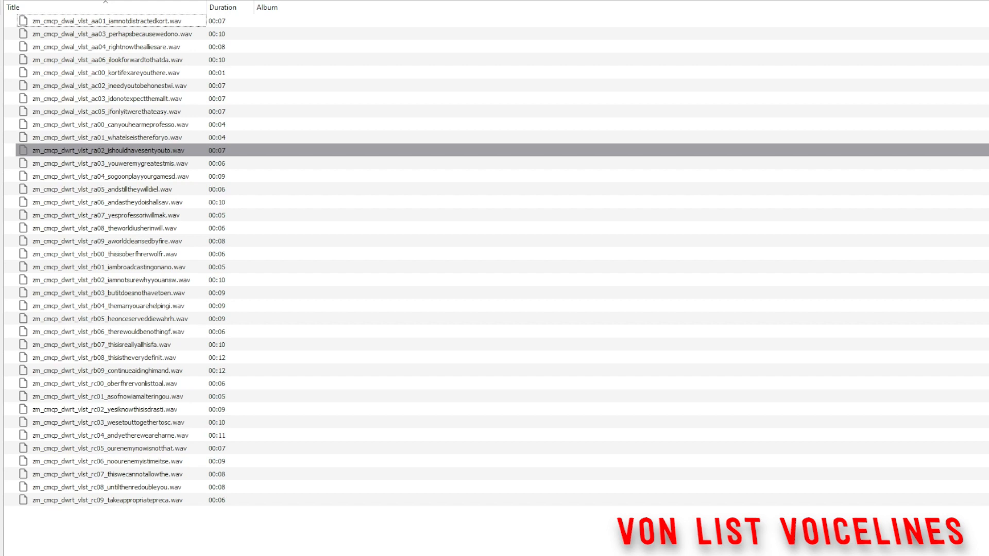
left_click(125, 163)
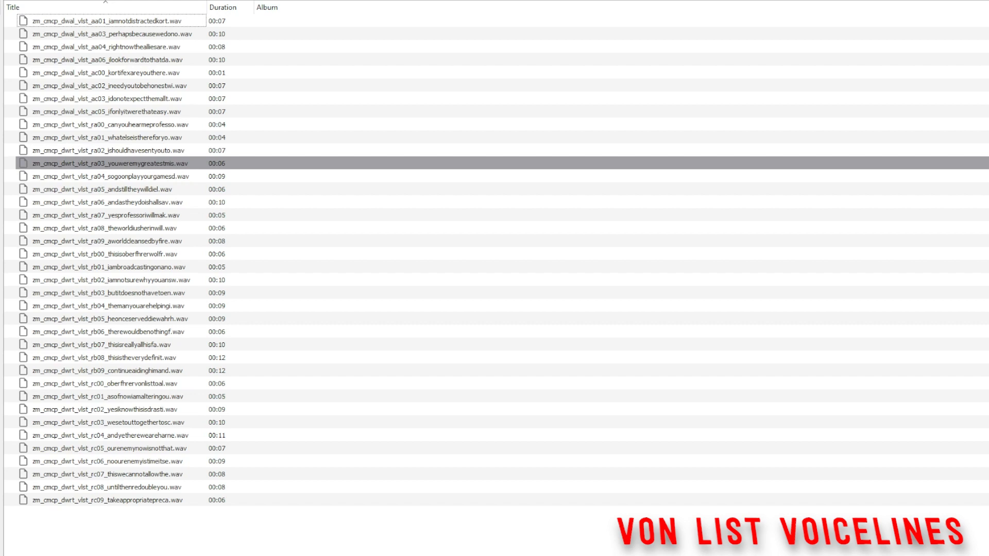
left_click(107, 176)
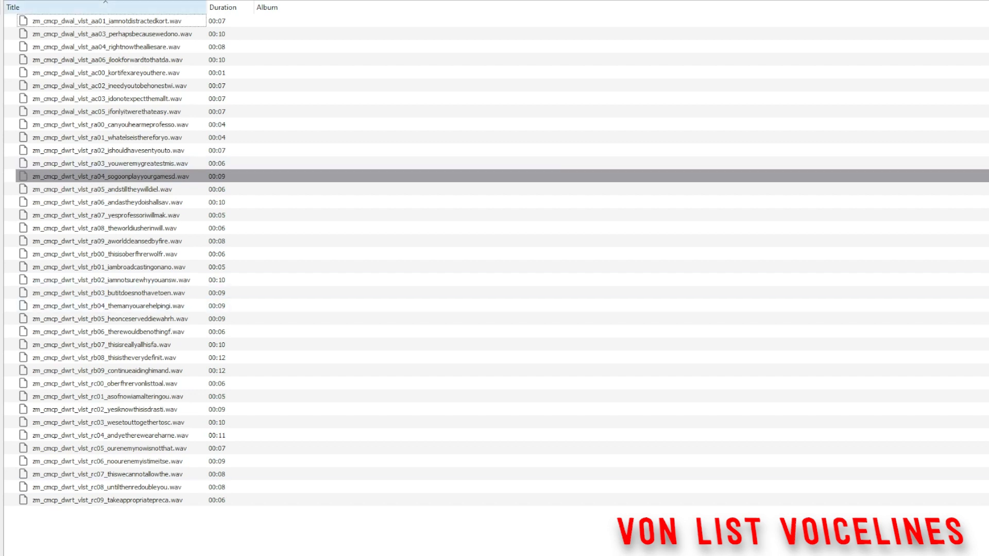
left_click(107, 190)
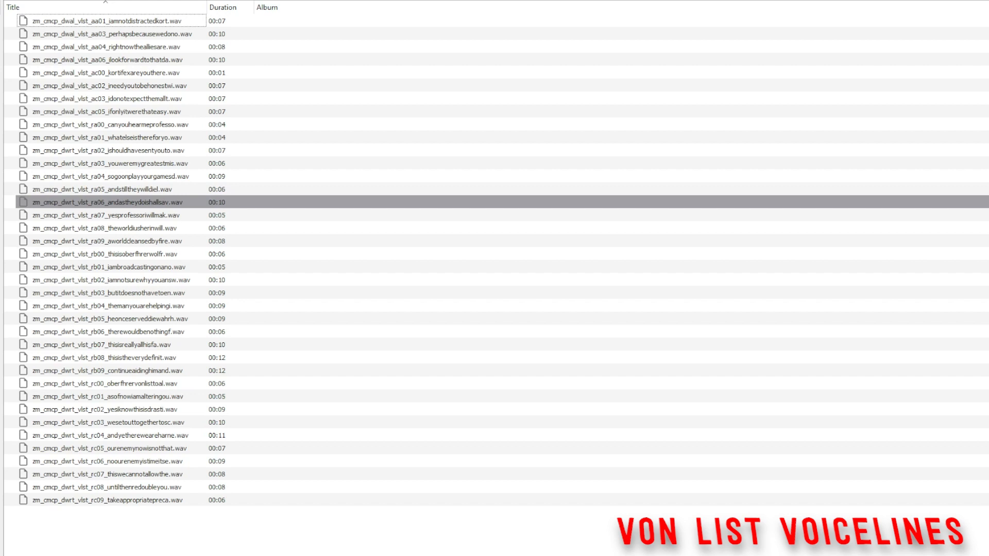
Step: Play the ra06, ra07, ra08 and ra09 voicelines in turn
left_click(107, 215)
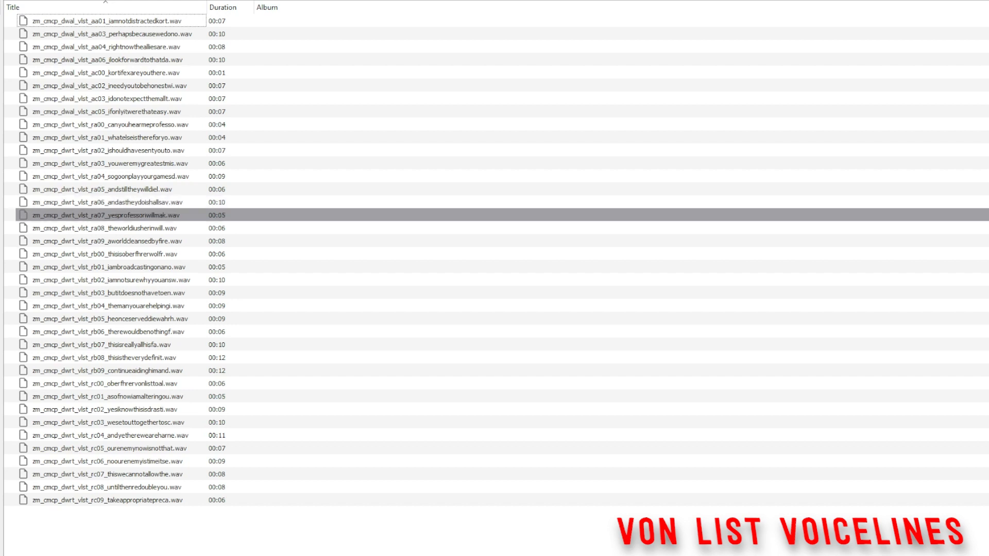
left_click(126, 227)
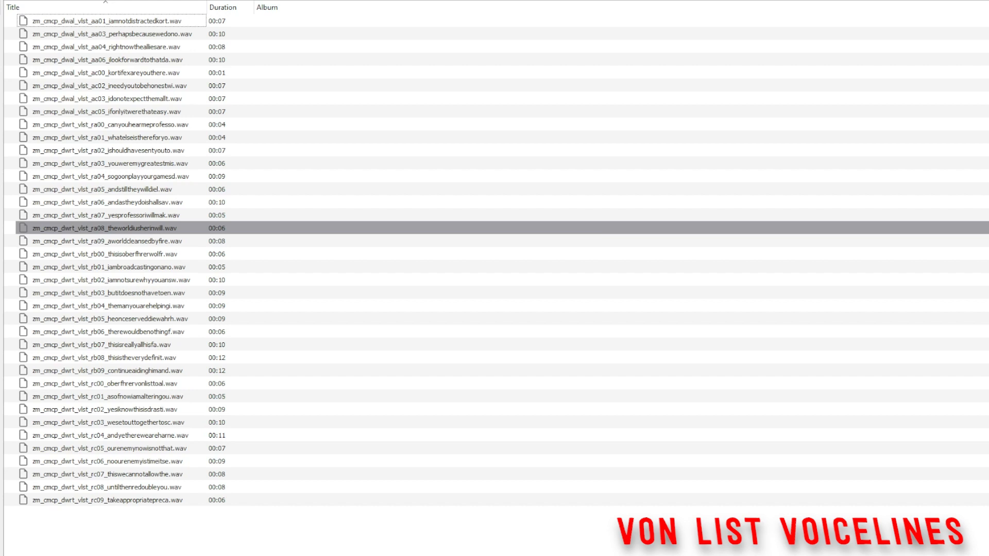
left_click(107, 241)
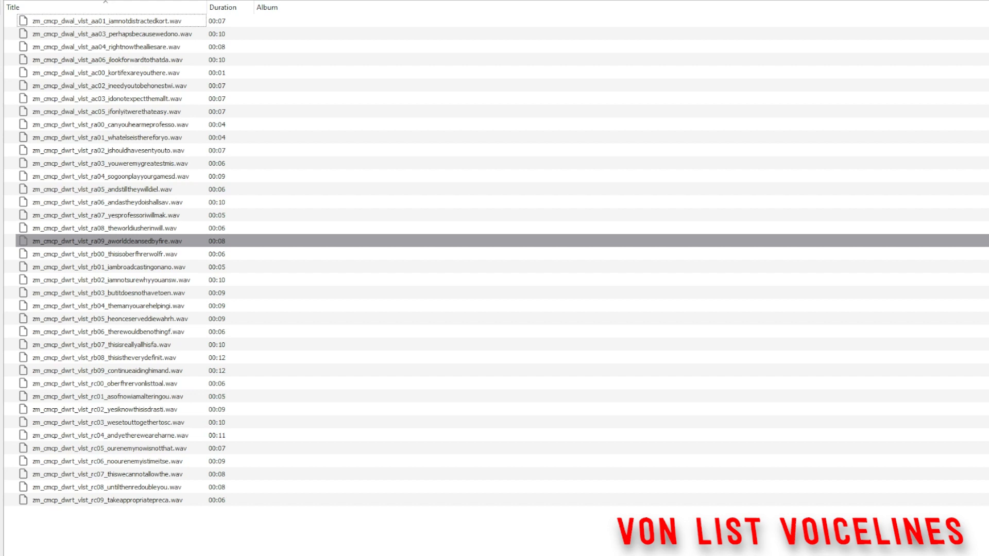
left_click(113, 253)
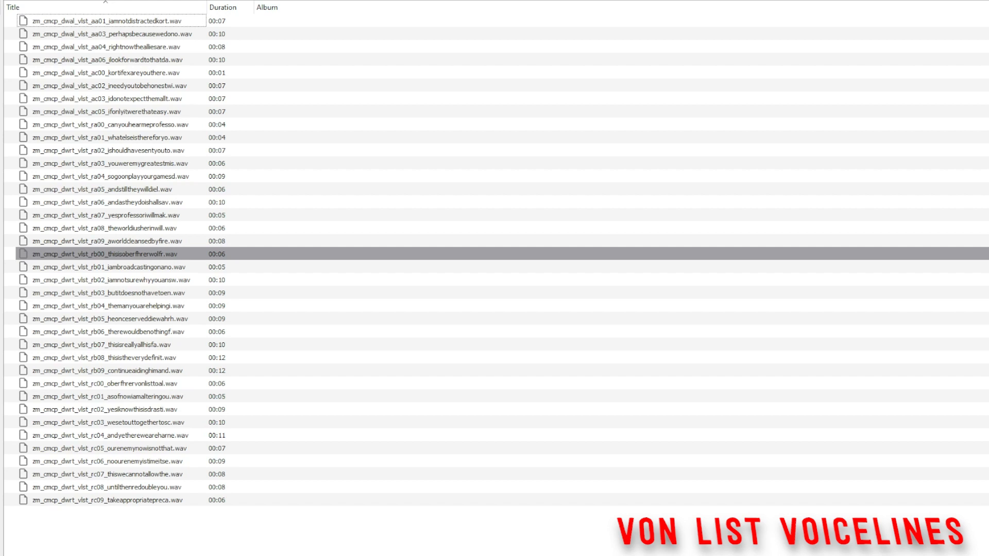
Step: Play the rb00, rb01, rb02, rb03 and rb04 voicelines in turn
left_click(107, 266)
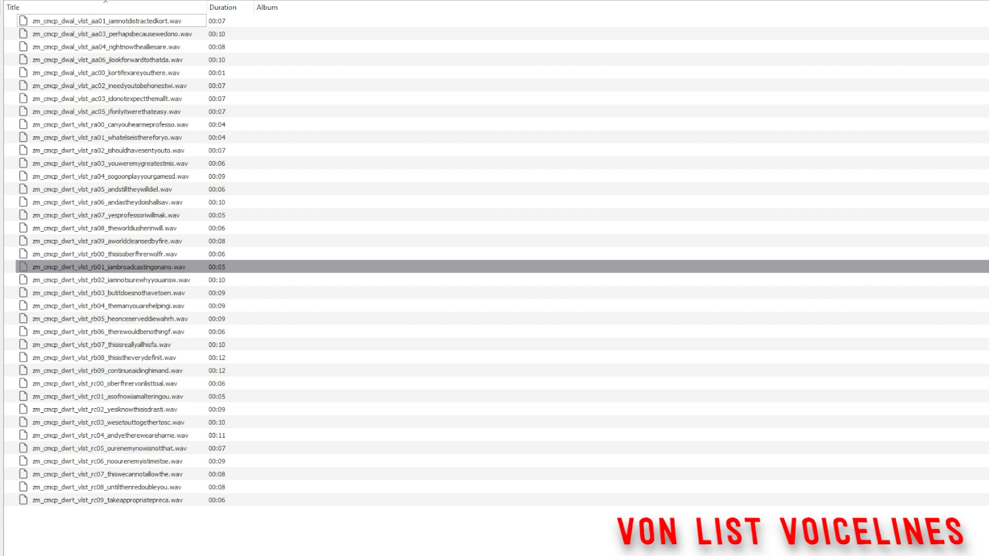
left_click(107, 279)
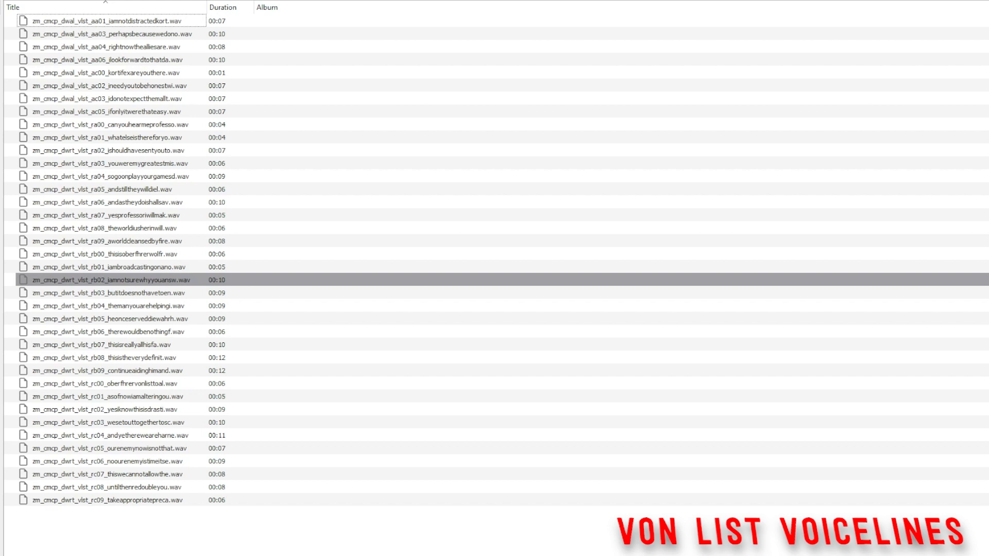
left_click(104, 292)
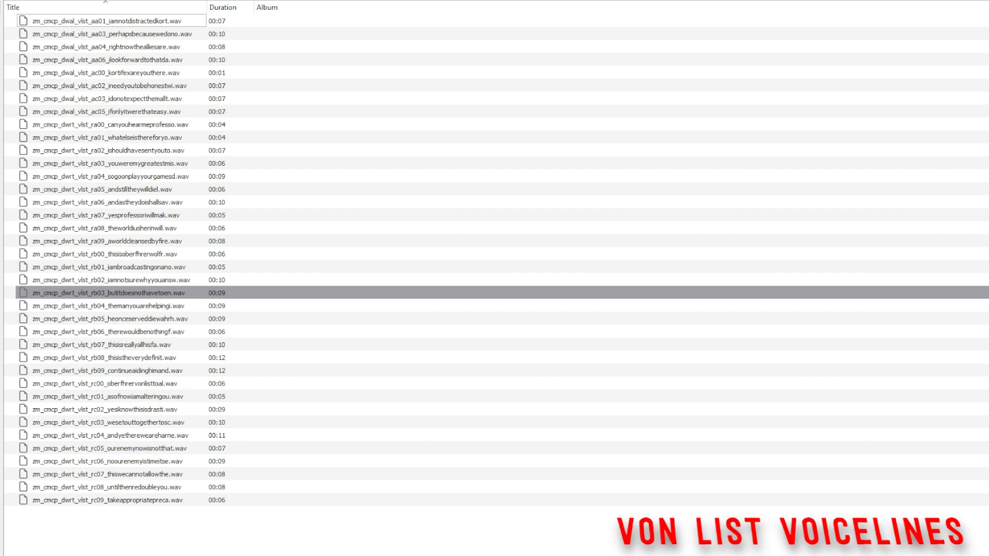
left_click(106, 306)
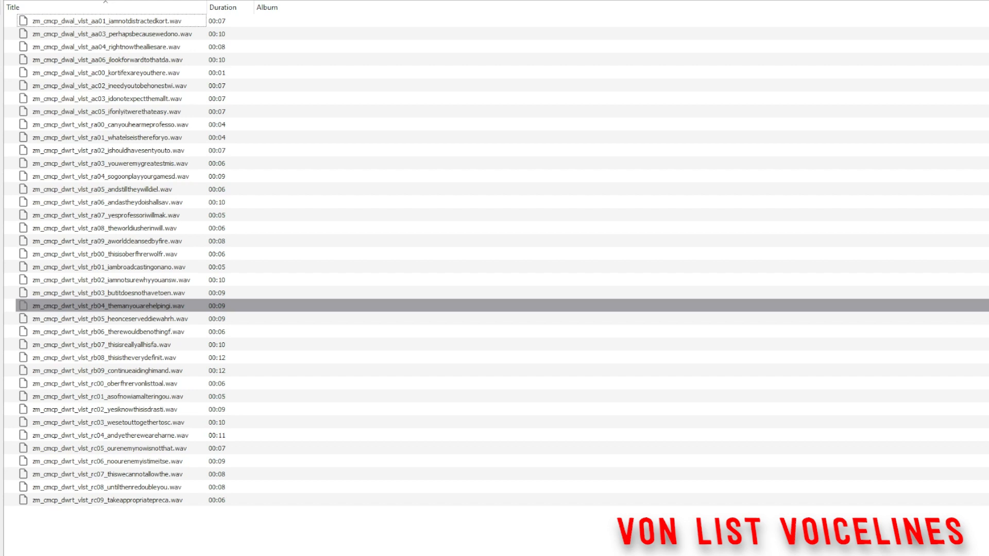
left_click(126, 319)
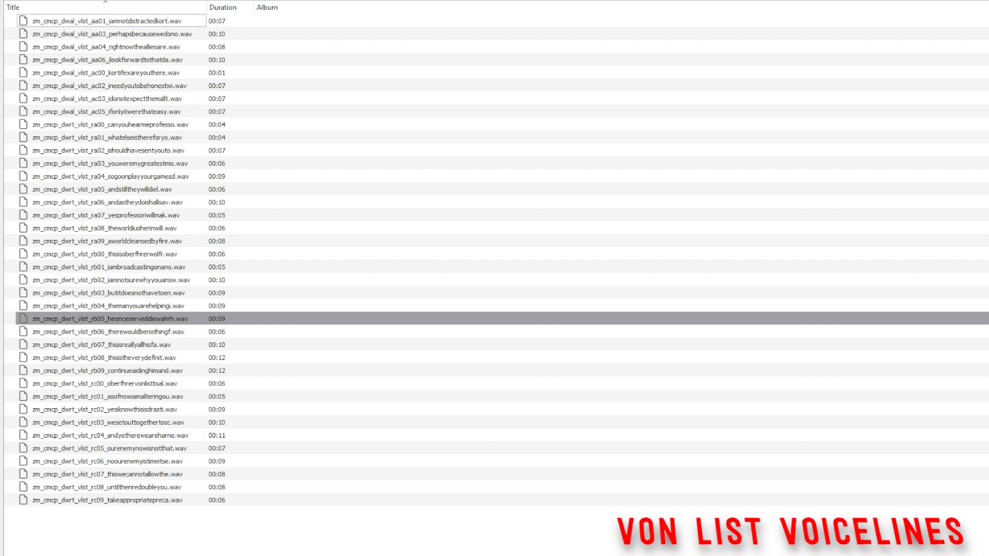
Step: Play the rb05, rb06, rb07 and rb09 voicelines in turn
left_click(126, 331)
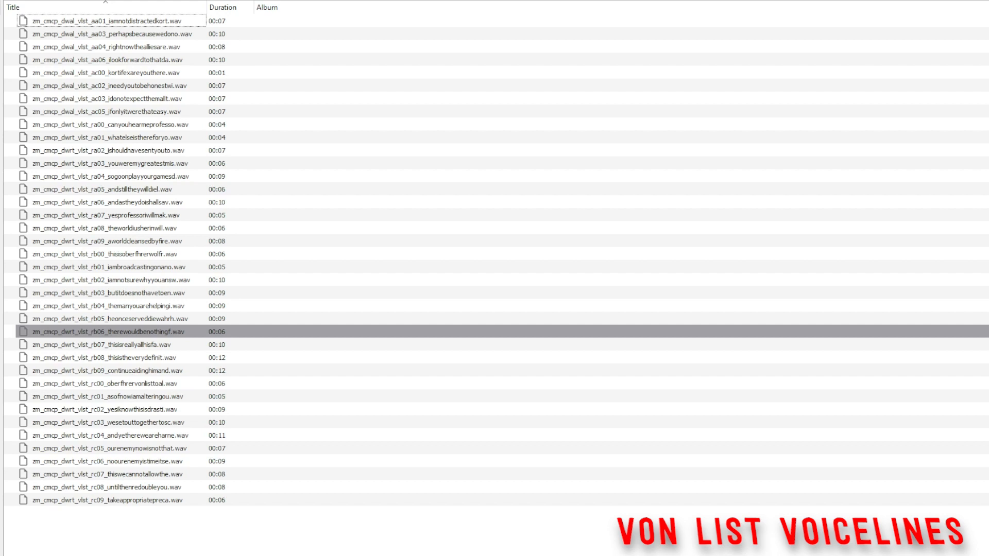
left_click(125, 344)
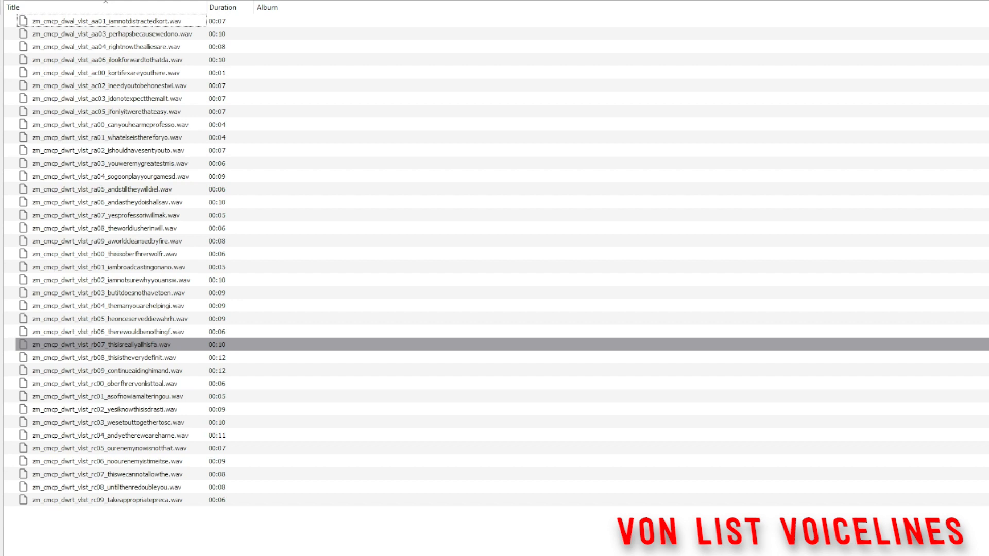
left_click(105, 357)
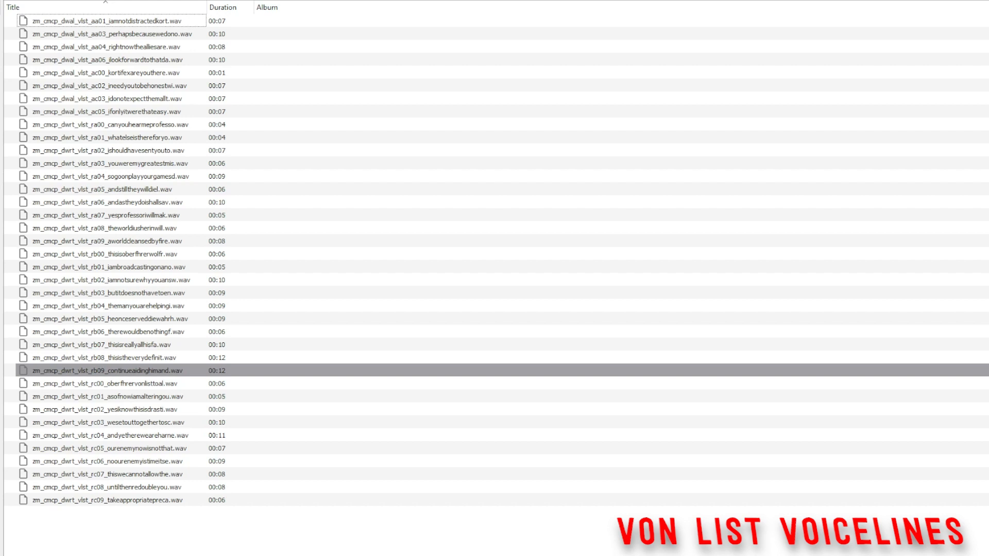
left_click(107, 383)
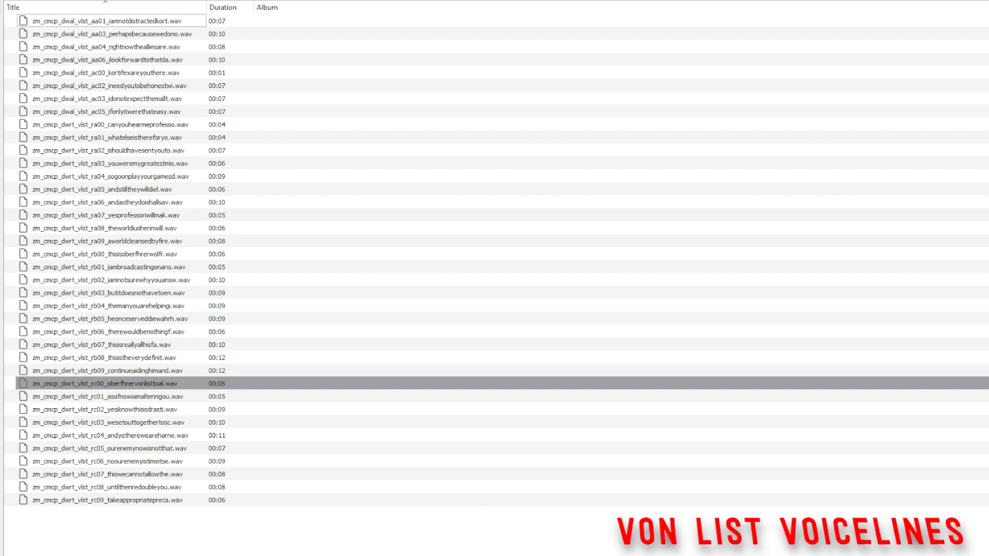
Step: Play the rc00, rc01, rc02 and rc03 voicelines in turn
left_click(126, 395)
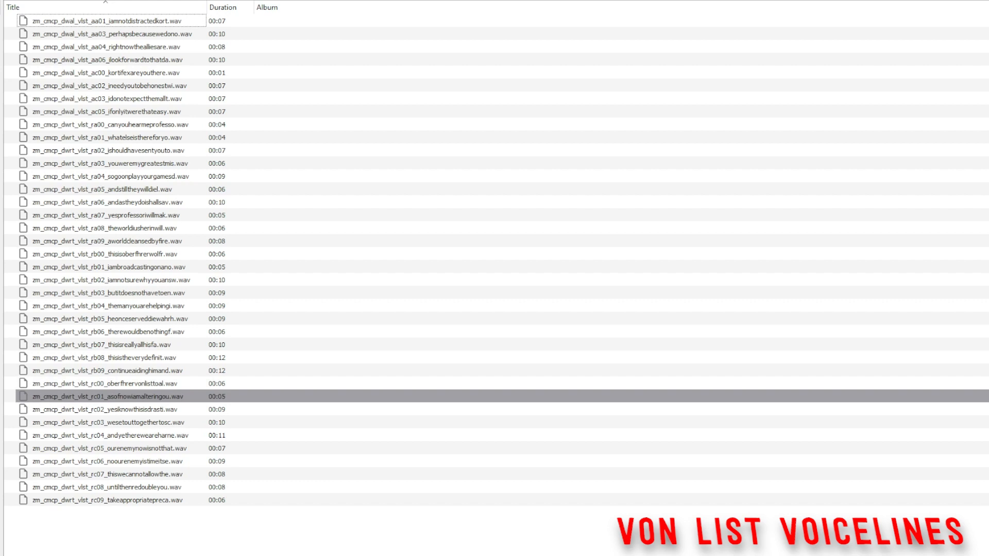
left_click(107, 409)
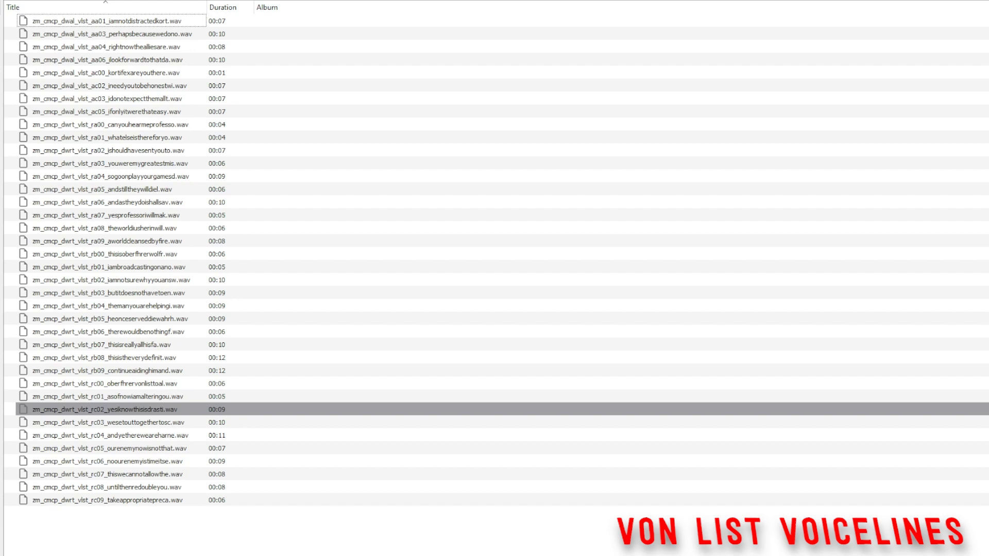
left_click(126, 422)
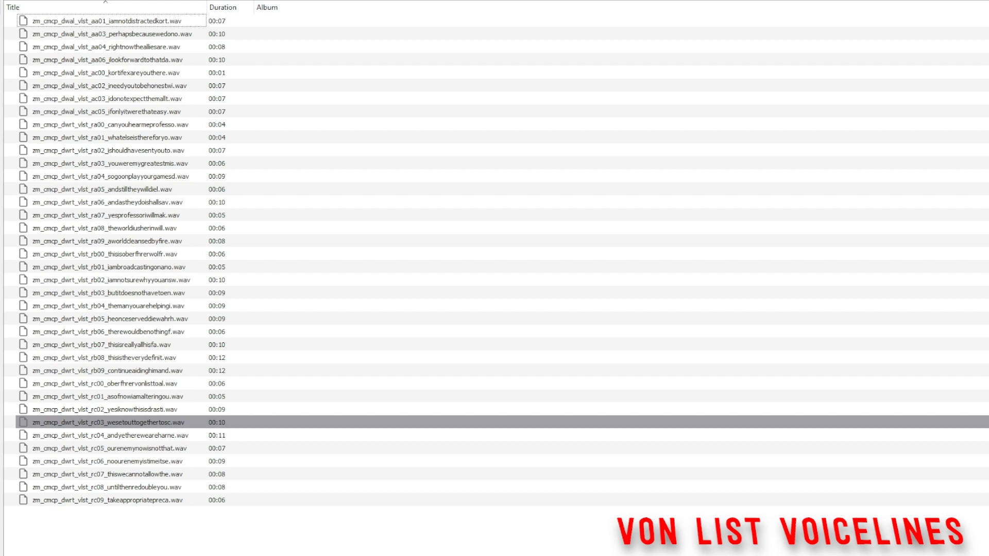
left_click(107, 435)
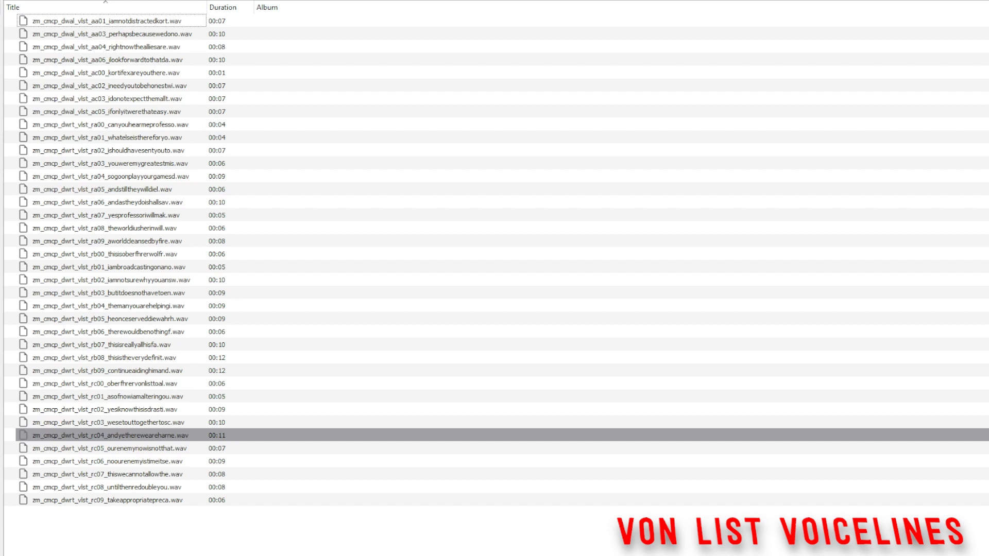
Step: Play the rc04, rc05 and rc07 voicelines in turn
left_click(107, 448)
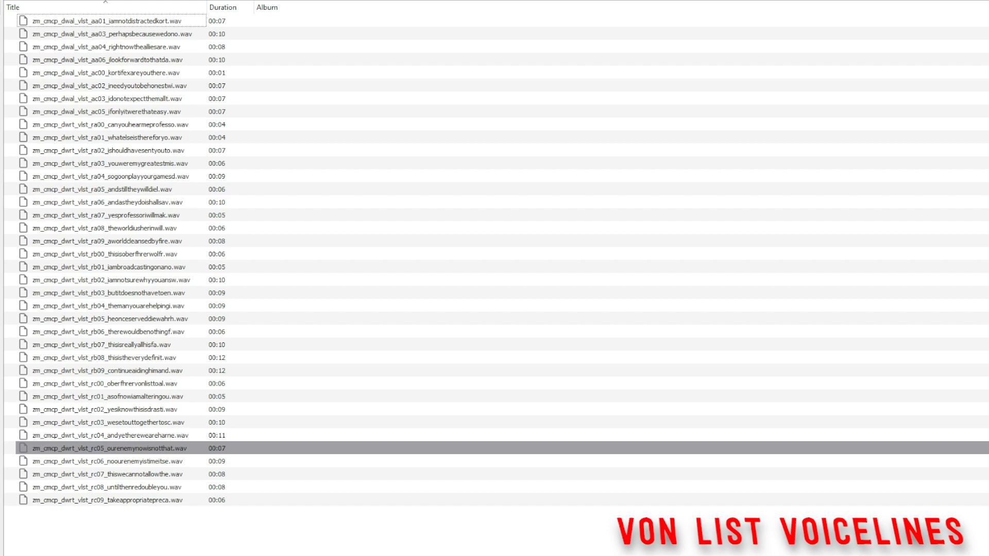
left_click(107, 462)
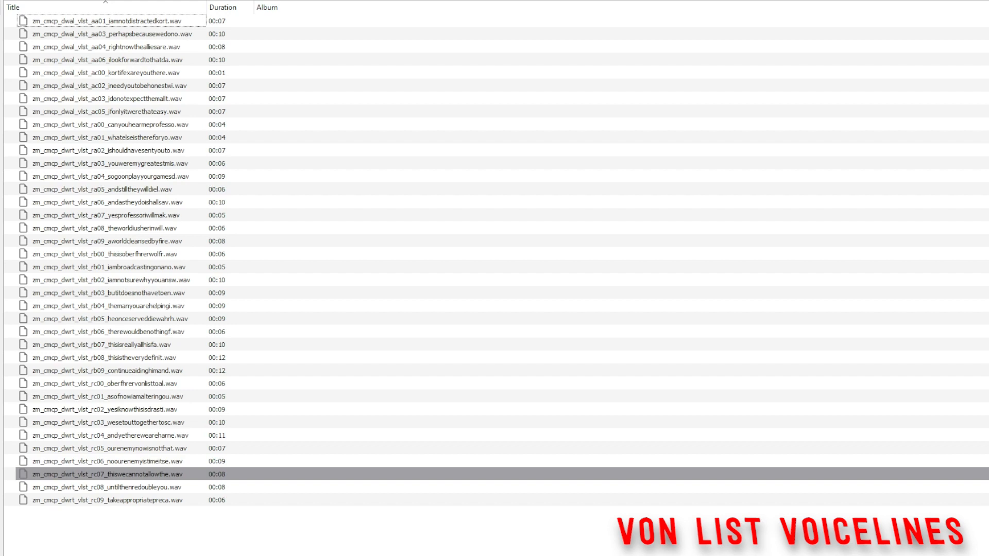
left_click(107, 487)
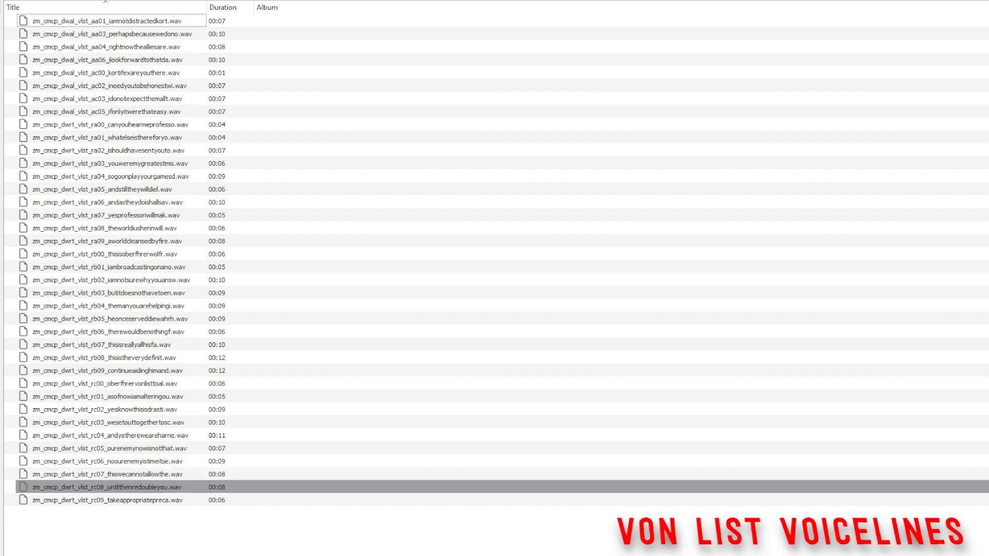